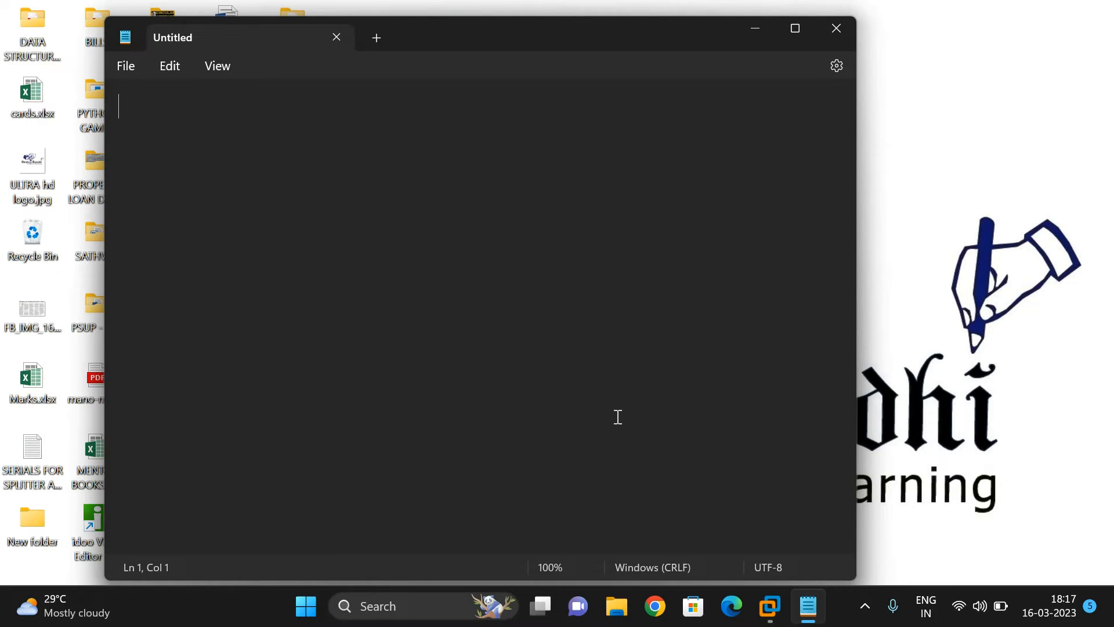
Write the note: SHERLOCK TOOL, OPEN-SOURCE, FIND USERNAMES FROM DIFFERENT SOCIAL MEDIA NETWORK.
{"action": "type", "text": "SHER"}
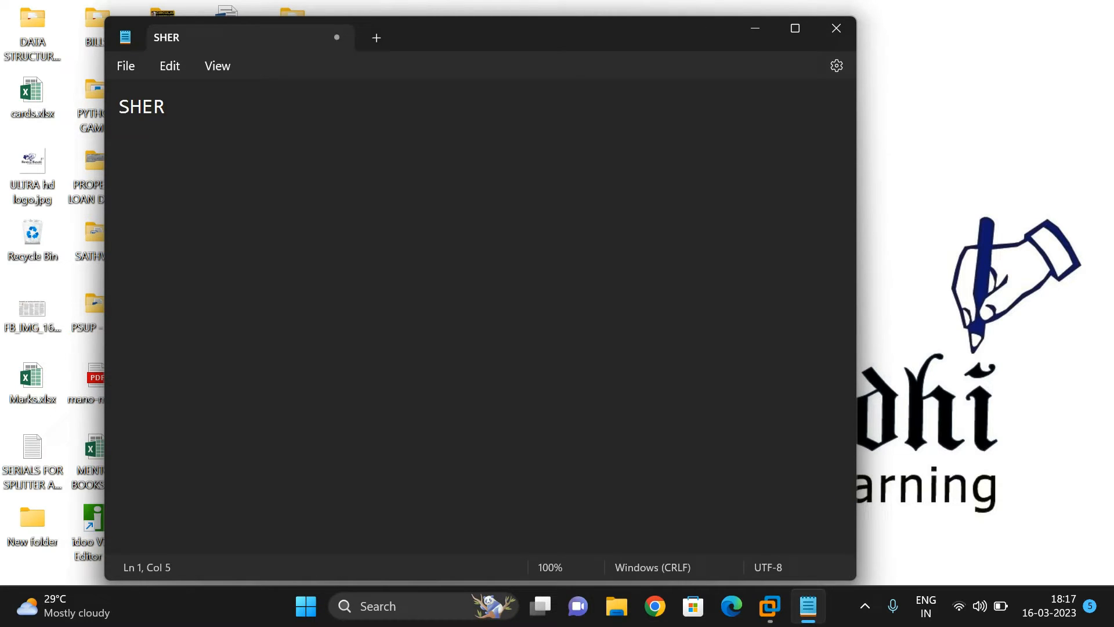
{"action": "type", "text": "LOCK  TOOL"}
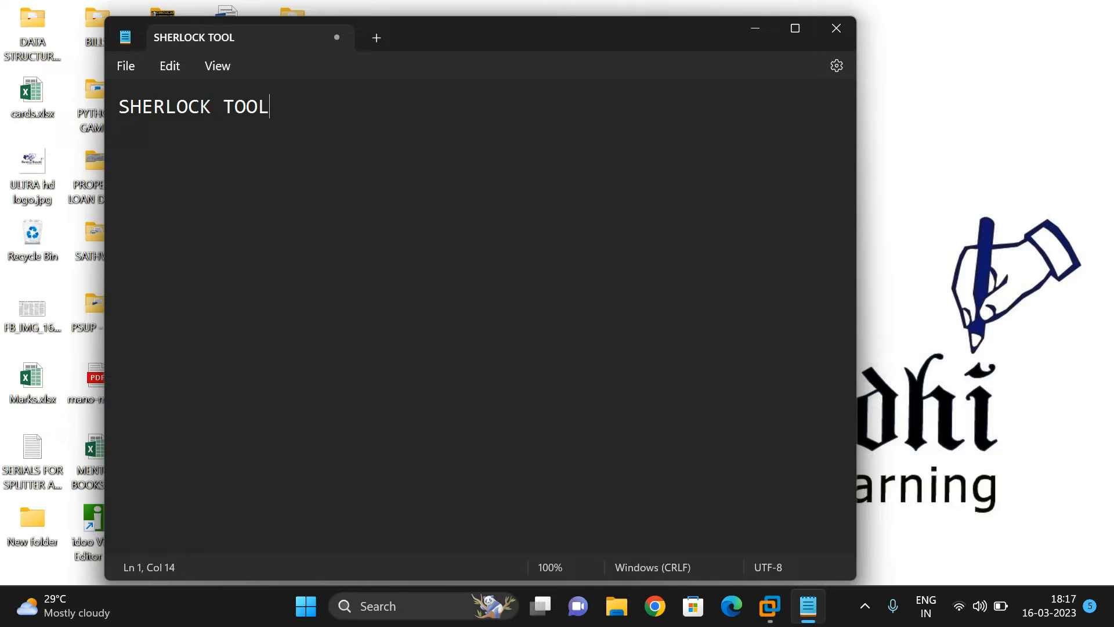
{"action": "type", "text": "OPEN"}
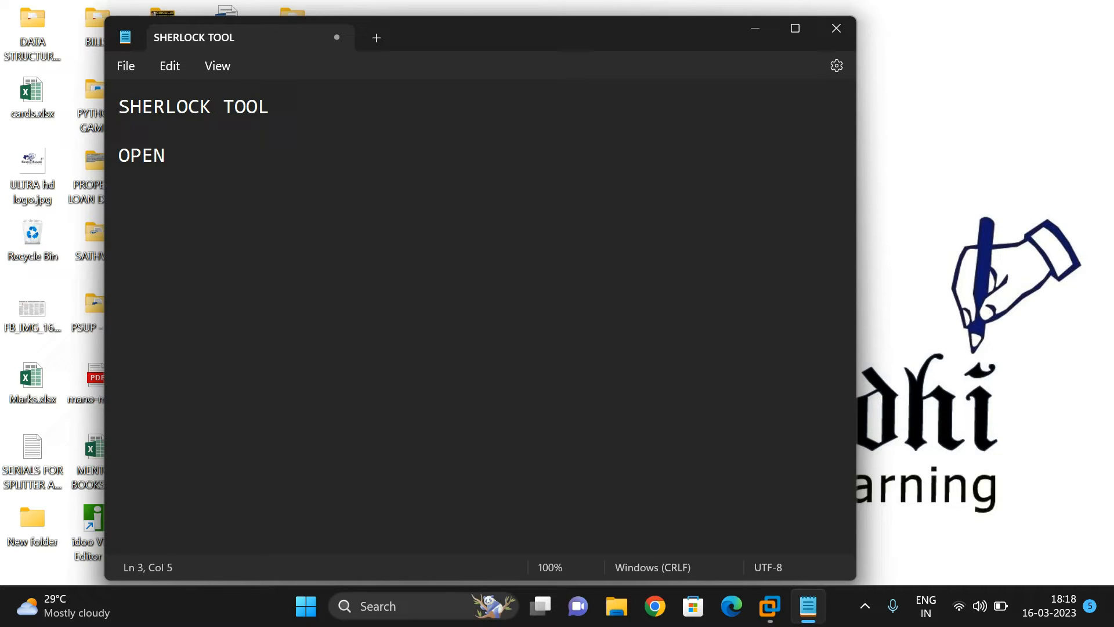
{"action": "type", "text": "-SOURCE"}
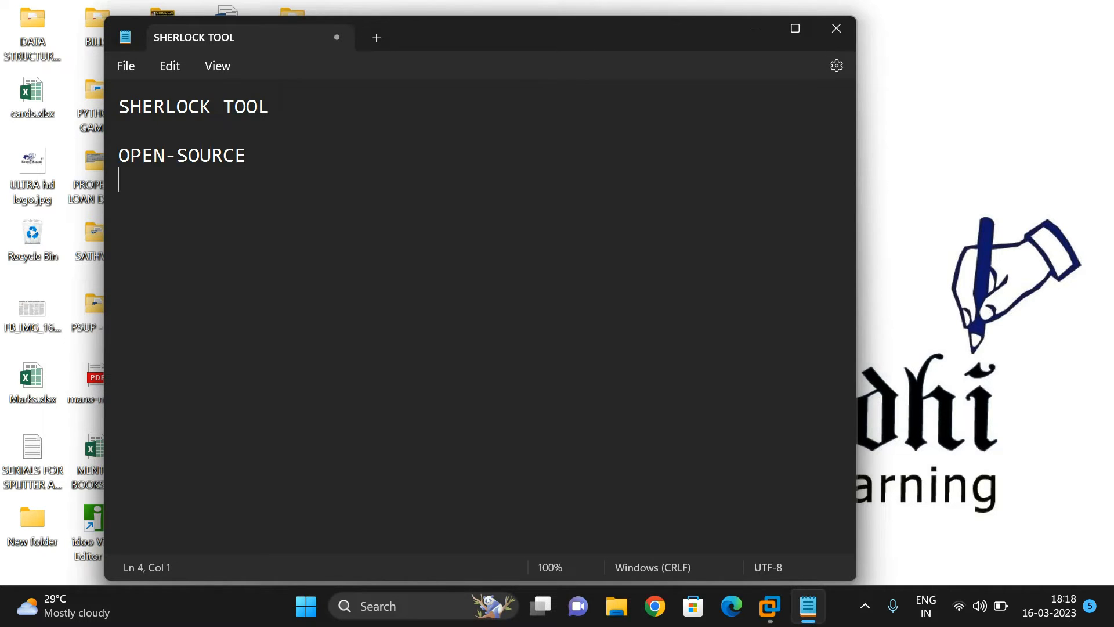
{"action": "type", "text": "FIND U"}
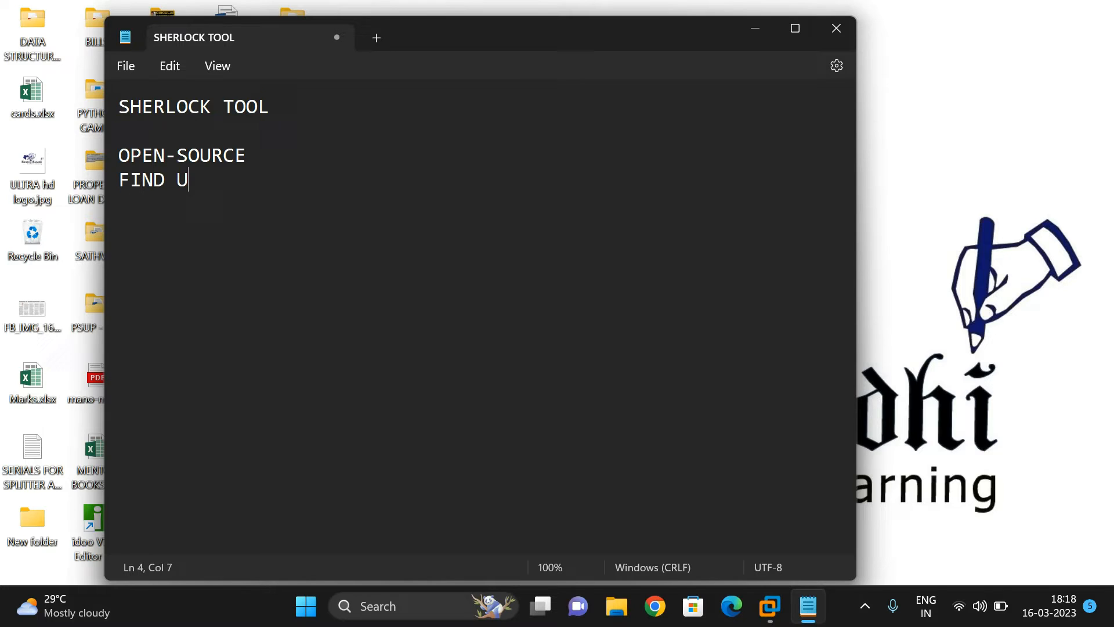
{"action": "type", "text": "SERNAMES FROM DIFFERE"}
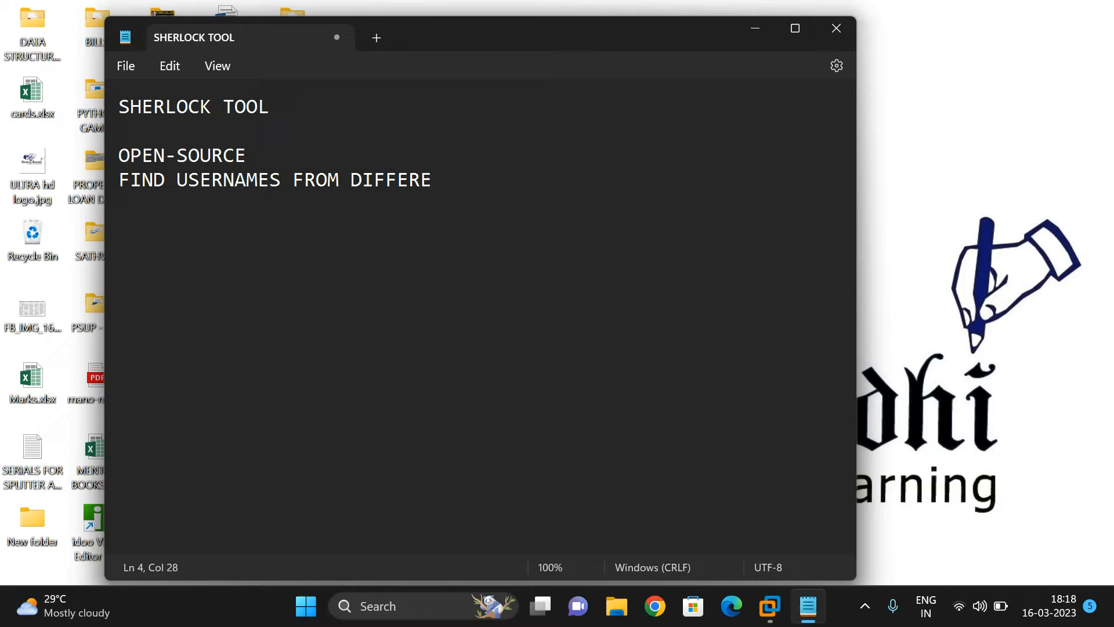
{"action": "type", "text": "NT SOCIAL M"}
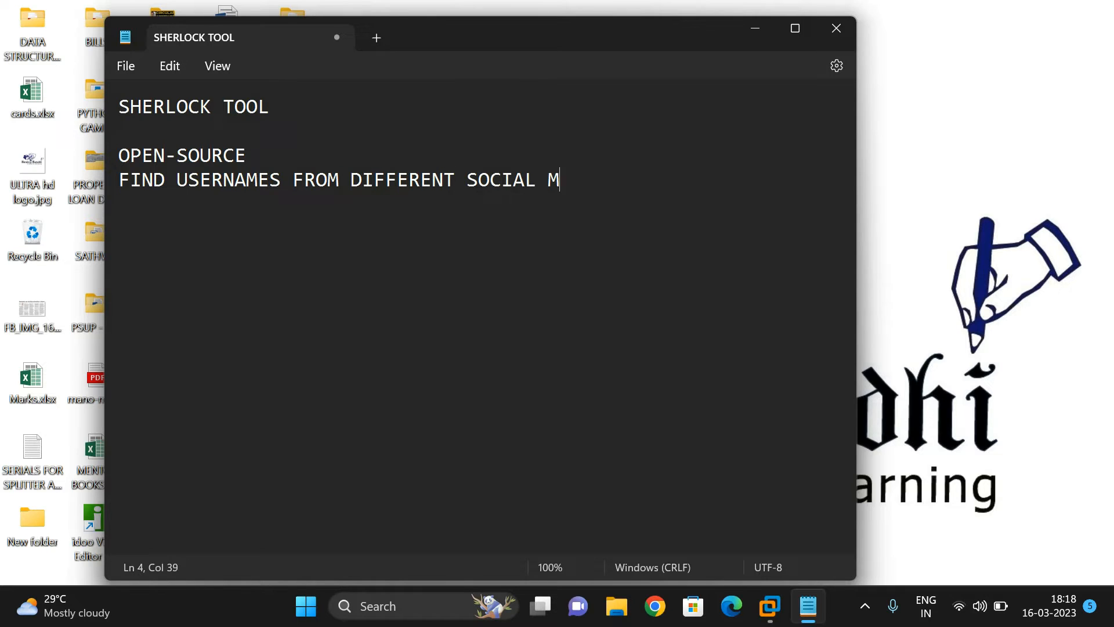
{"action": "type", "text": "EDIA NETW"}
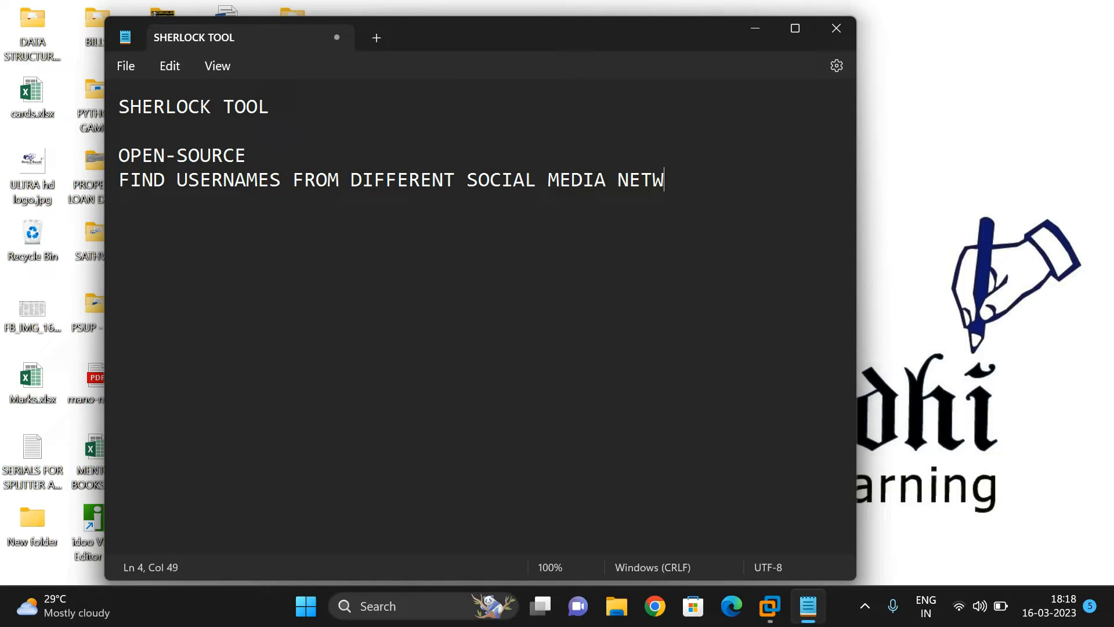
{"action": "type", "text": "ORK"}
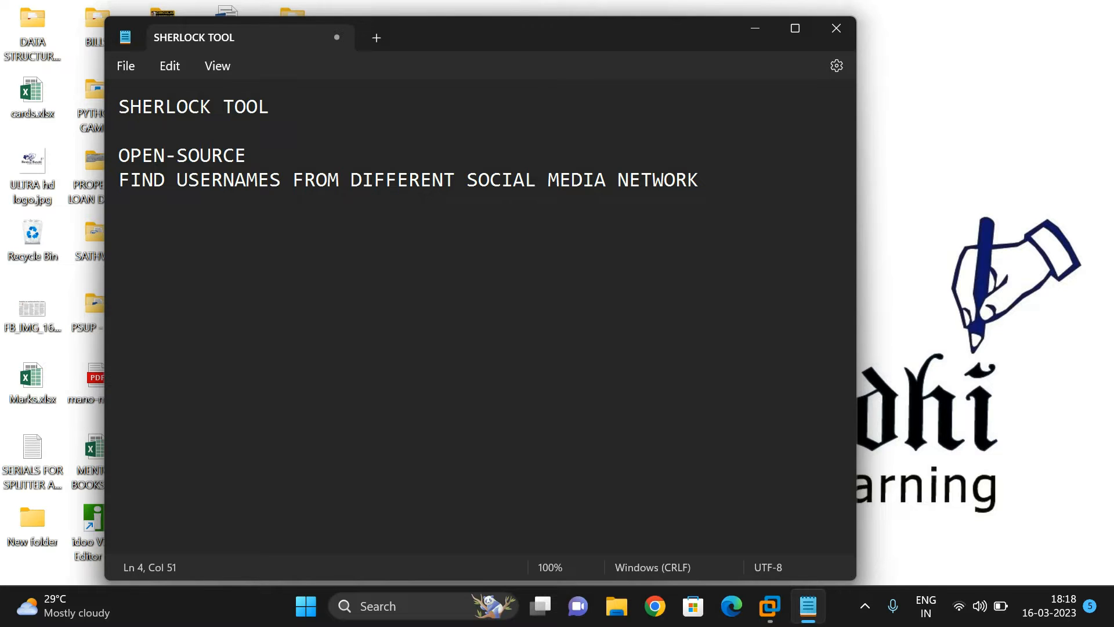
{"action": "mouse_move", "coordinate": [769, 605]}
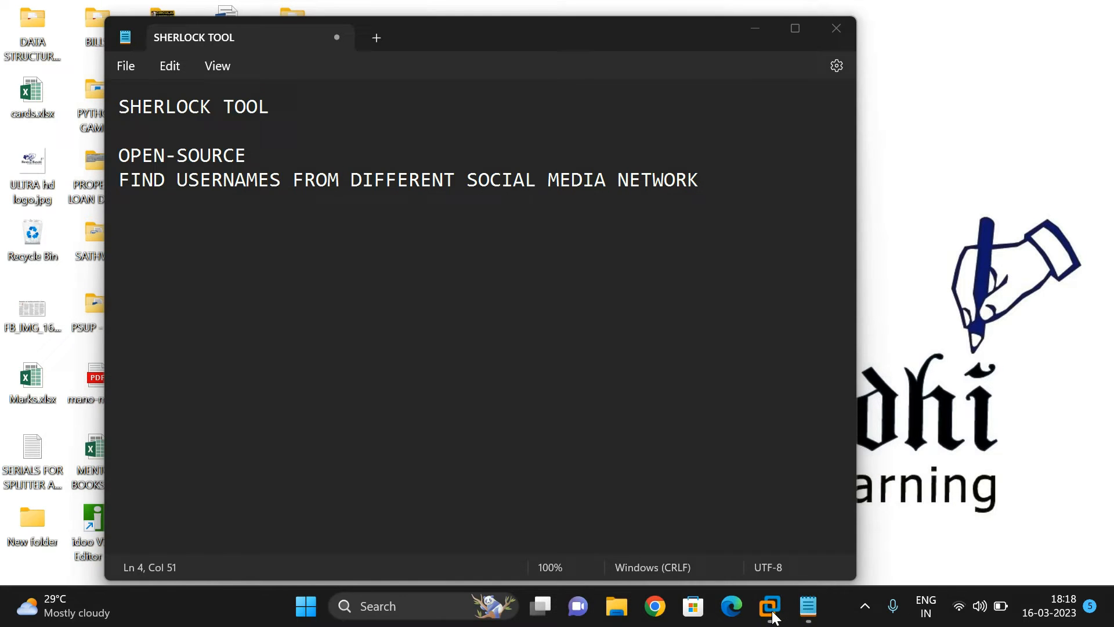
{"action": "mouse_move", "coordinate": [770, 606]}
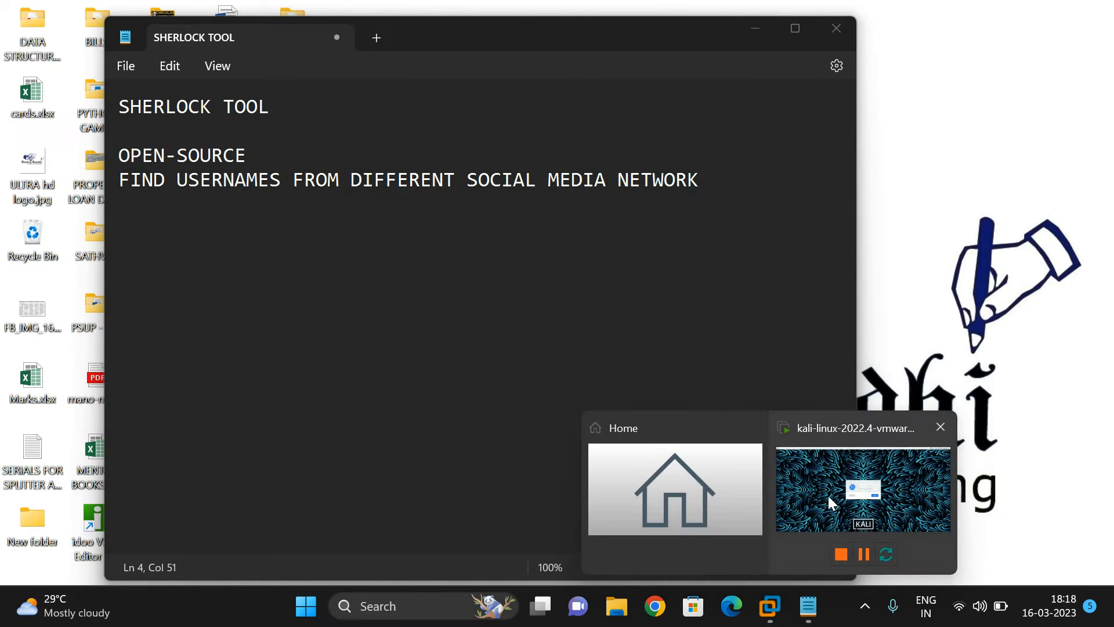
Bring up the kali-linux VM and log in to the desktop as user kali.
{"action": "left_click", "coordinate": [862, 489]}
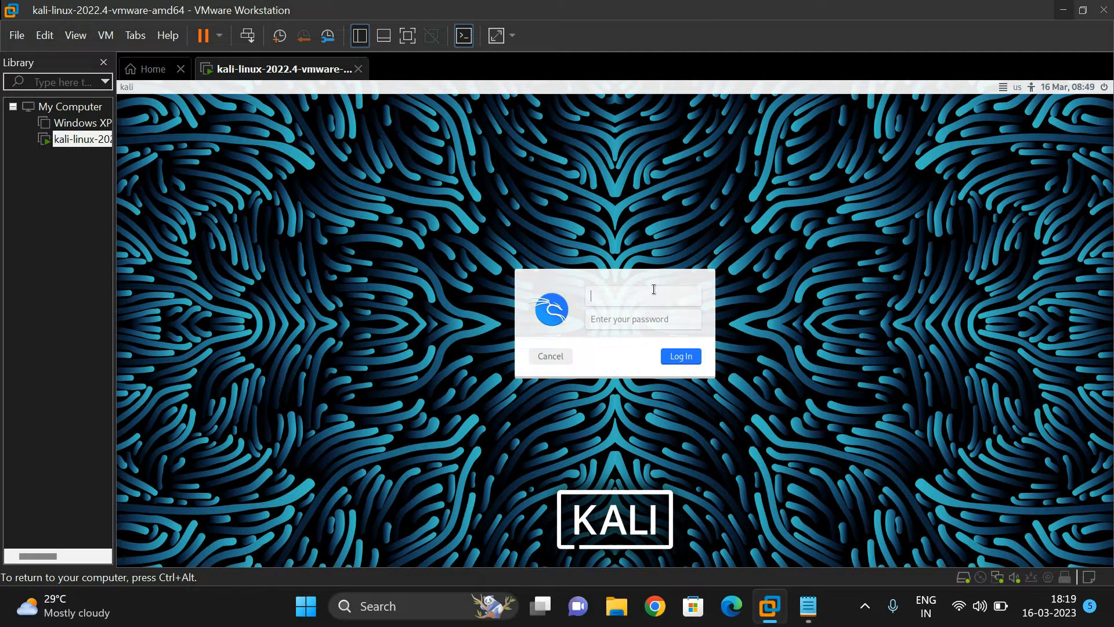
{"action": "type", "text": "kali"}
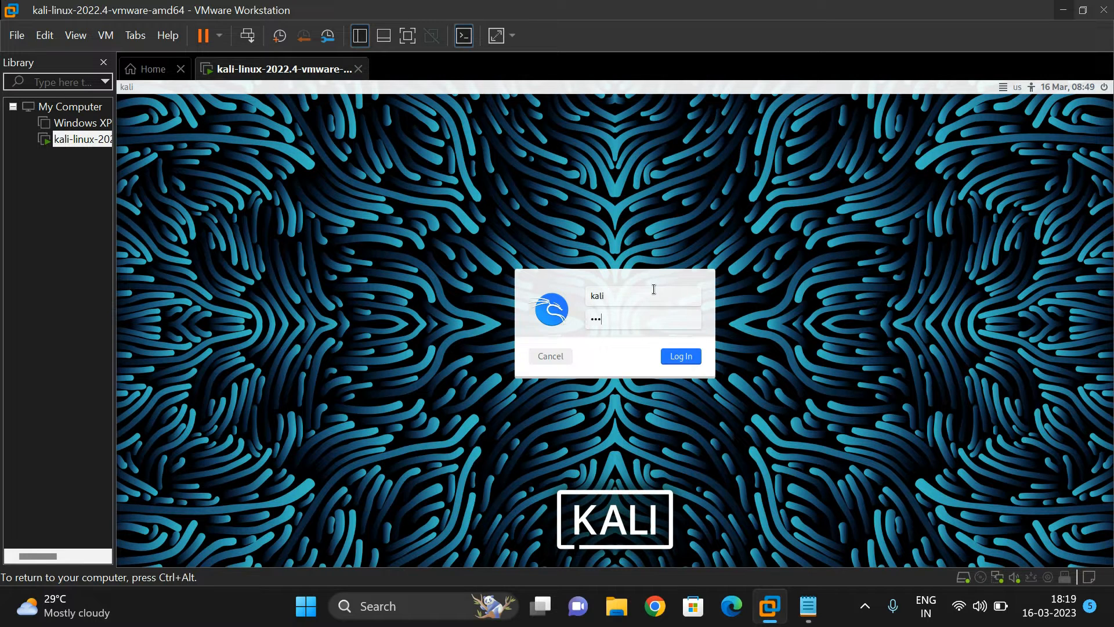
{"action": "left_click", "coordinate": [678, 356]}
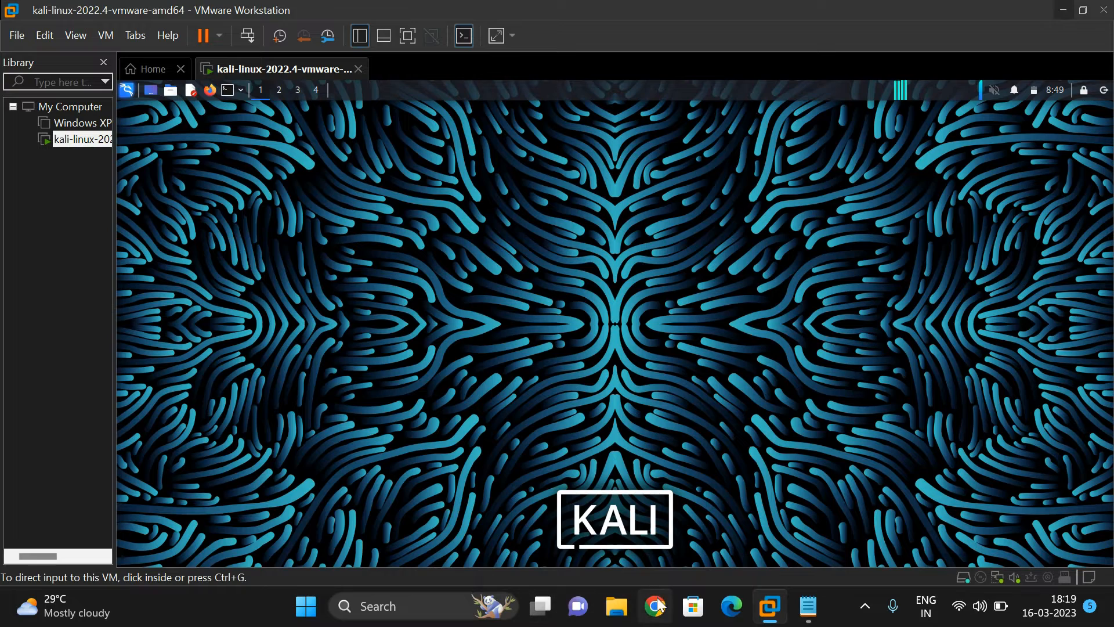
Search SHERLOCK on GitHub and copy the sherlock-project/sherlock HTTPS clone URL.
{"action": "left_click", "coordinate": [654, 605]}
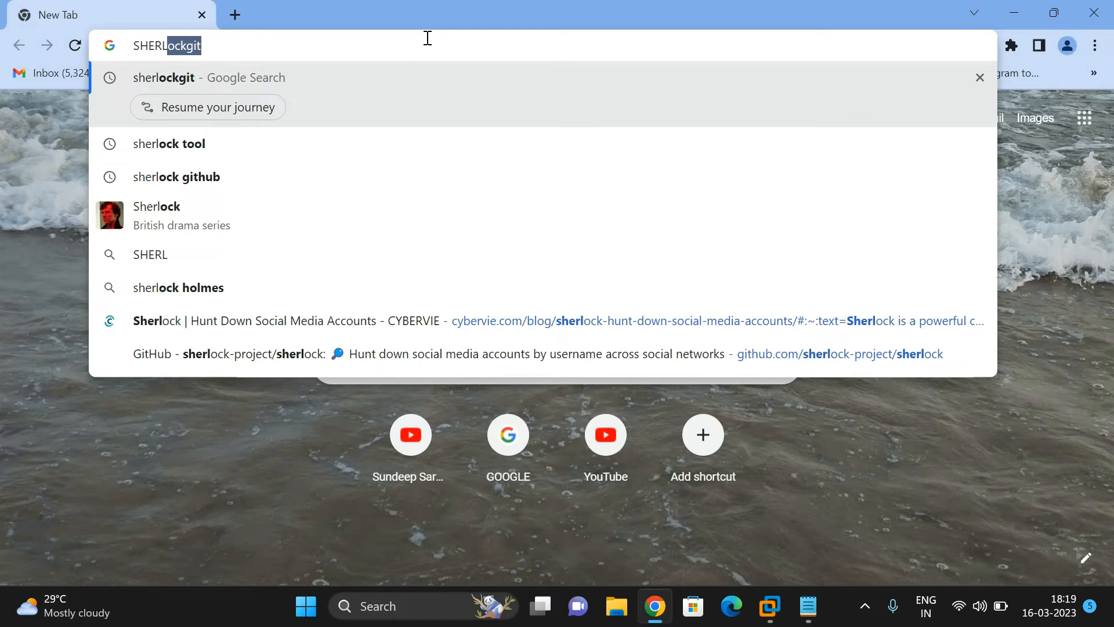
{"action": "type", "text": "SHERLOCK"}
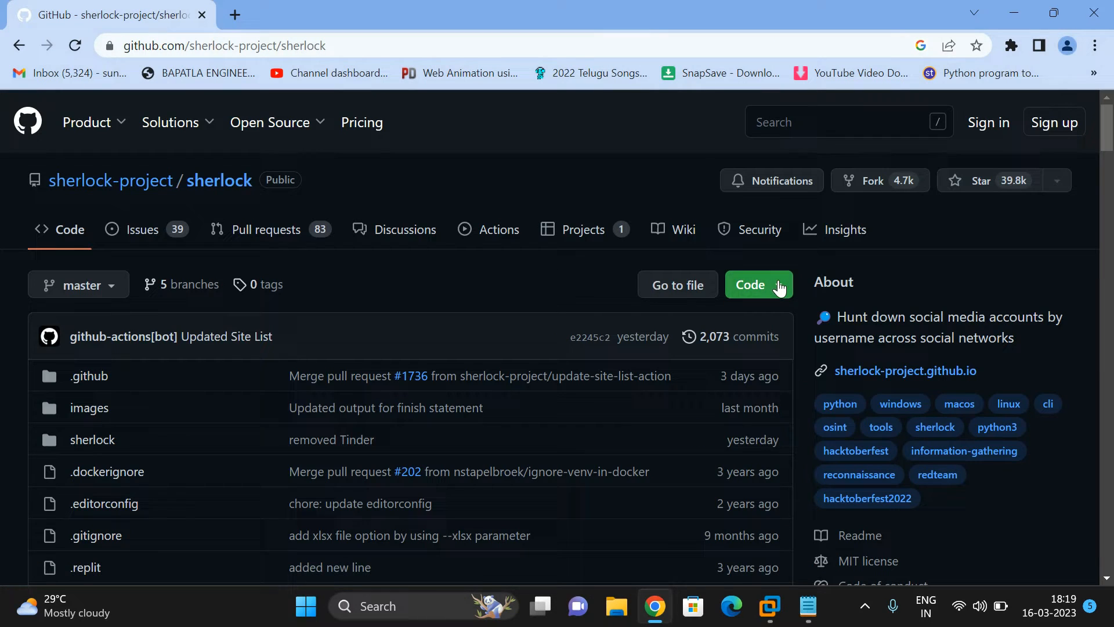
{"action": "left_click", "coordinate": [758, 284]}
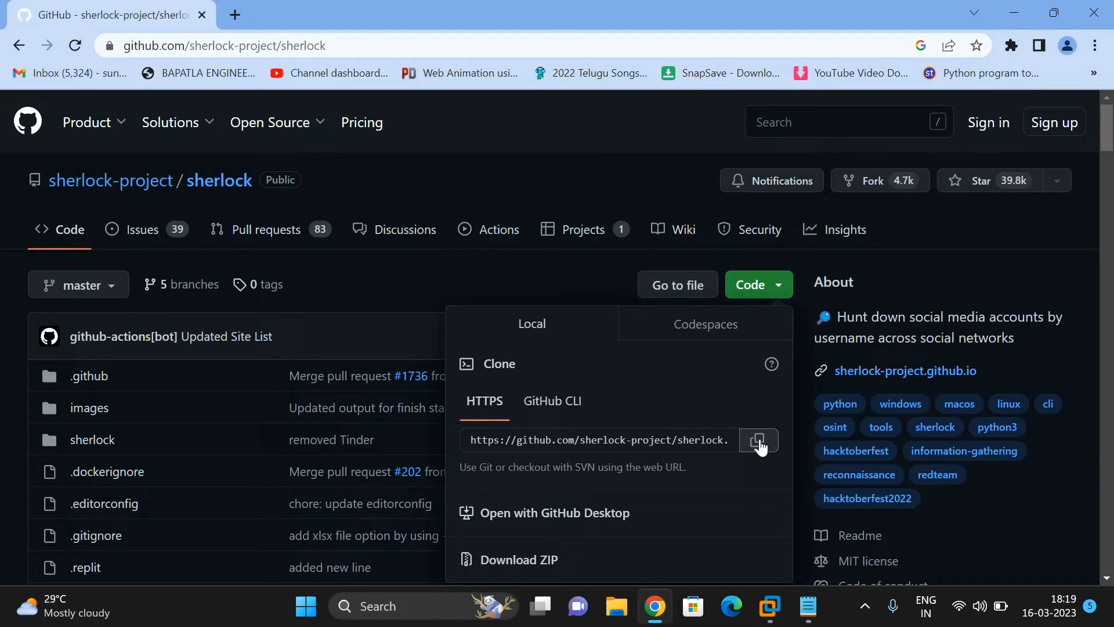
{"action": "left_click", "coordinate": [757, 441]}
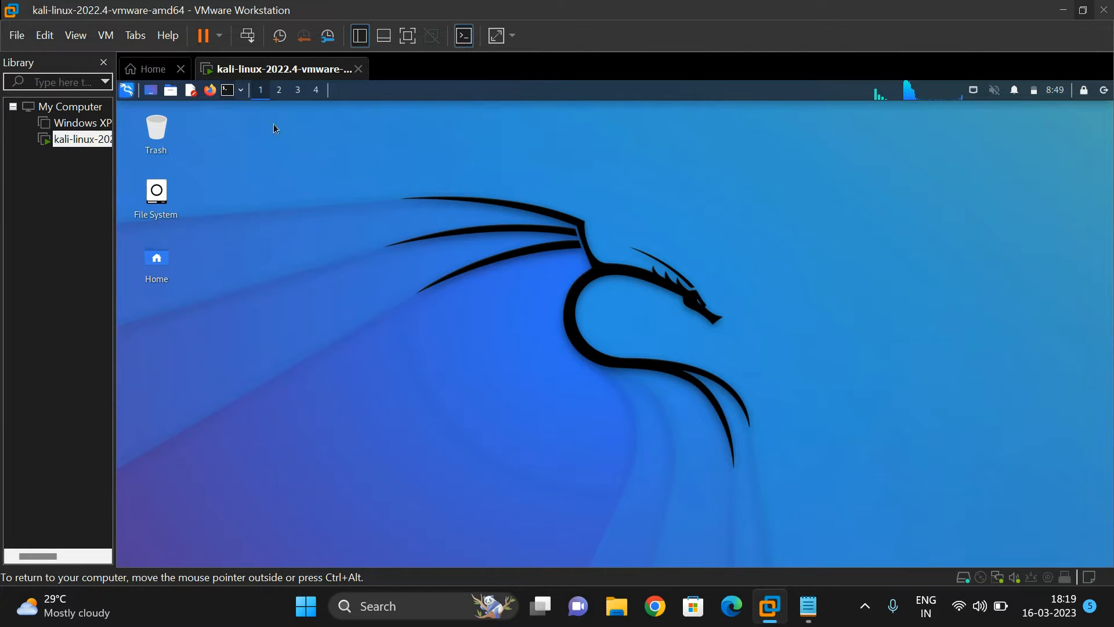
After a failed git clone, remove the existing sherlock folder with rm -r and clear the terminal.
{"action": "left_click", "coordinate": [227, 89]}
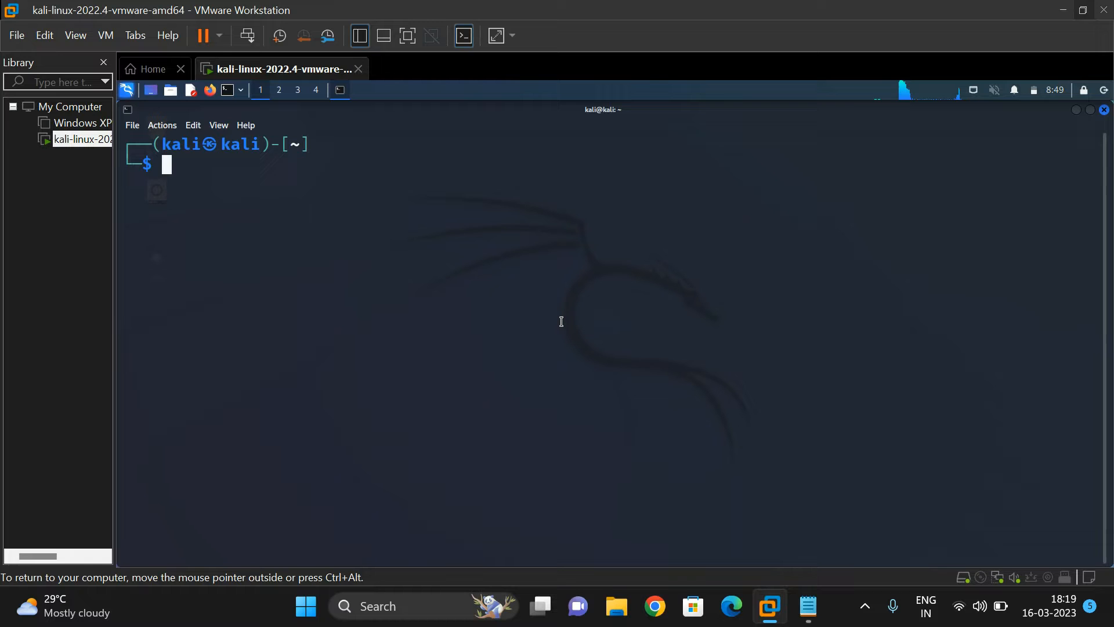
{"action": "type", "text": "git clone https://github.com/sherlock-project/sherlock.git"}
{"action": "type", "text": "ls"}
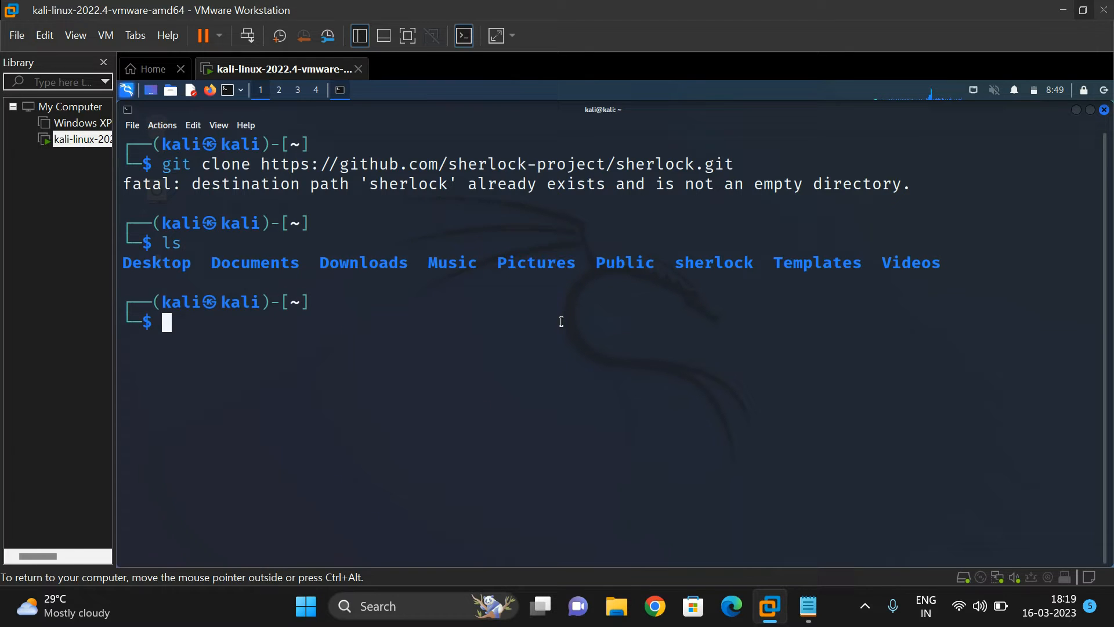
{"action": "type", "text": "rm -r sherlock"}
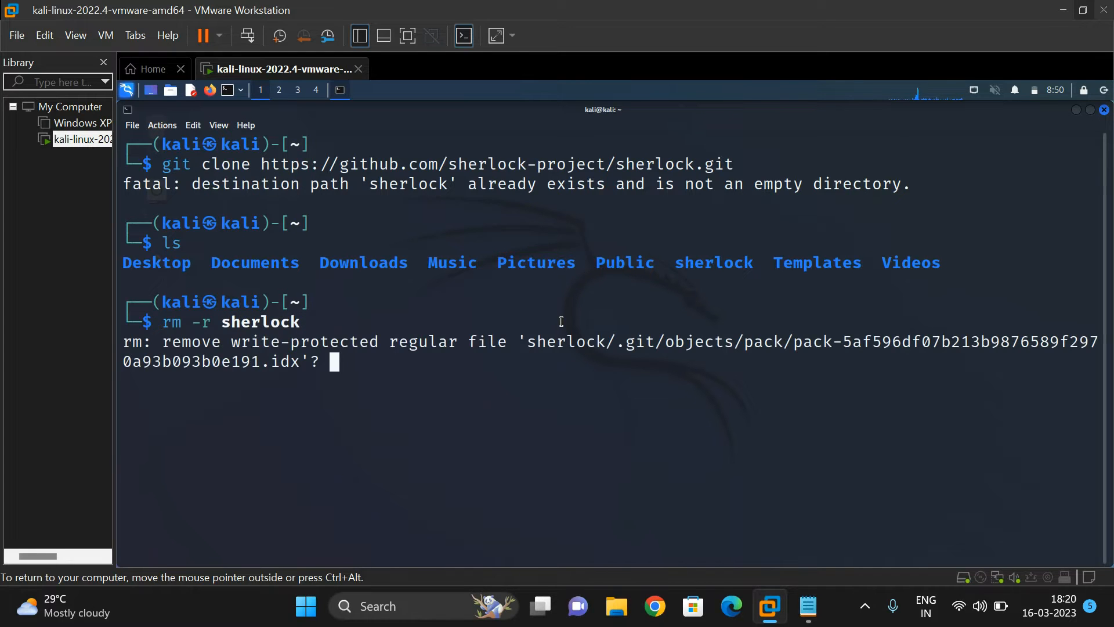
{"action": "type", "text": "y"}
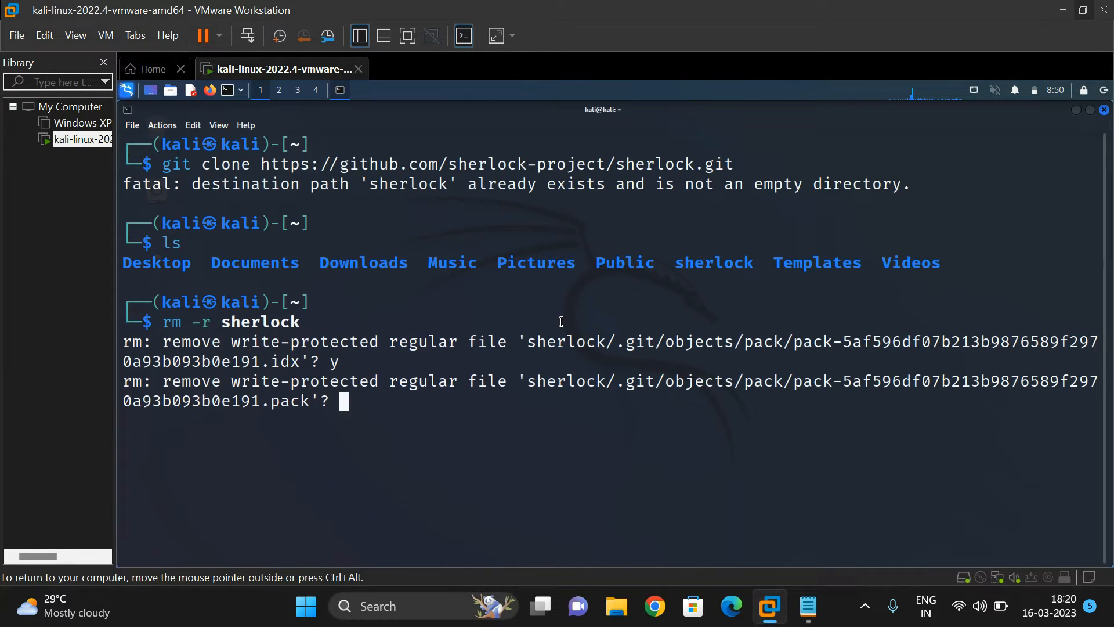
{"action": "type", "text": "cle"}
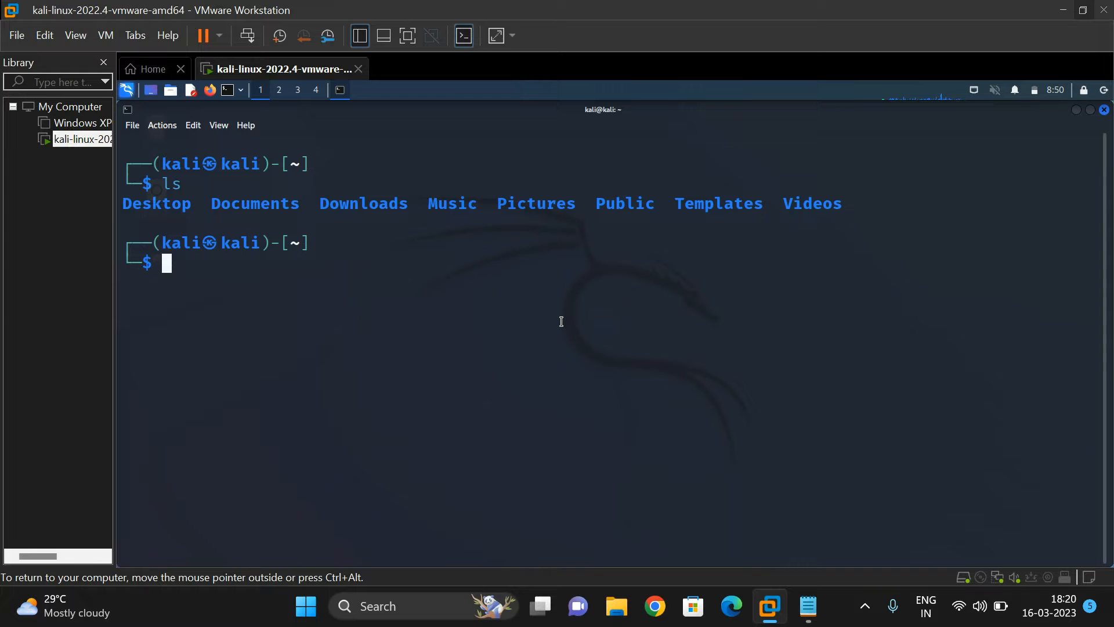
Clone sherlock.git afresh, attempt the requirements install from home, then cd into sherlock.
{"action": "type", "text": "git clone https://github.com/sherlock-project/sherlock.git"}
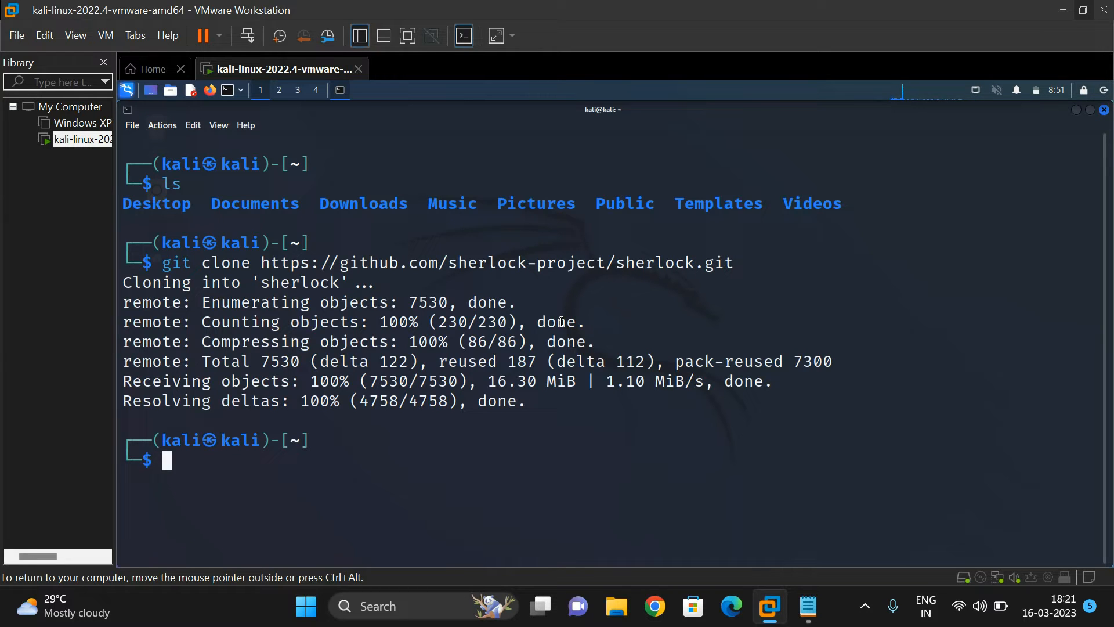
{"action": "type", "text": "python3 sherlock --timeout 1 --nsfw sundeepsaradhi"}
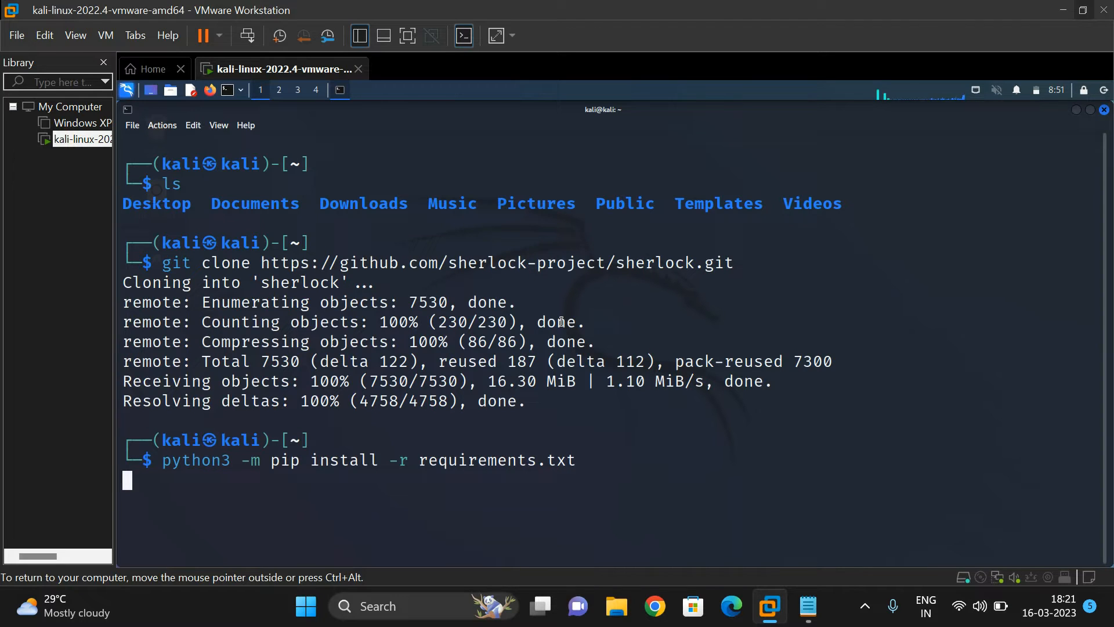
{"action": "key", "text": "Return"}
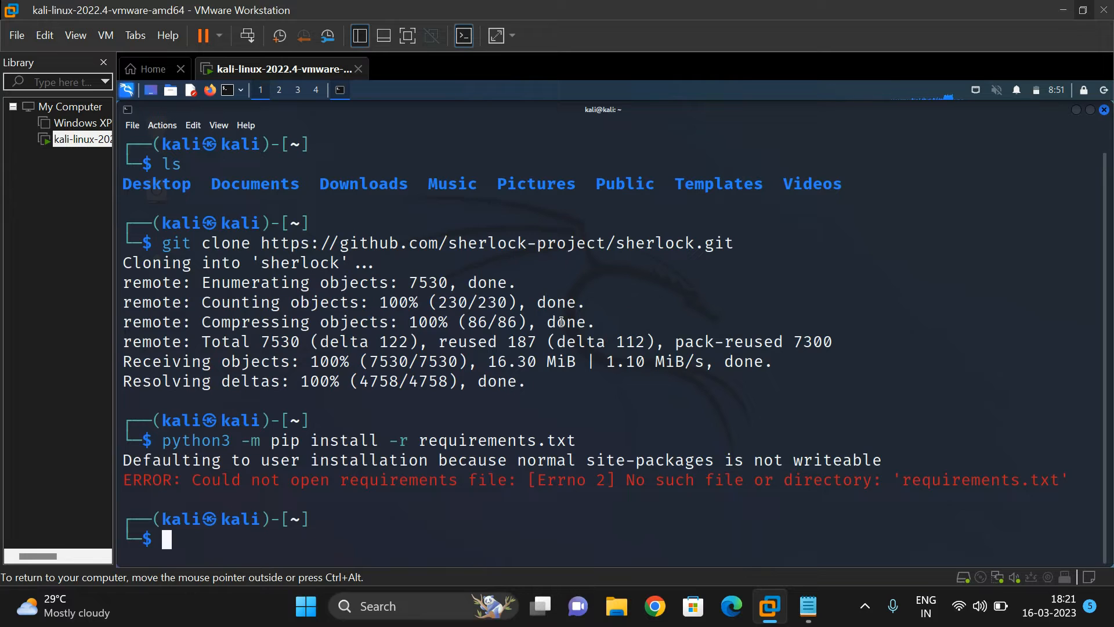
{"action": "type", "text": "python3 -m pip install -r requirements.txt"}
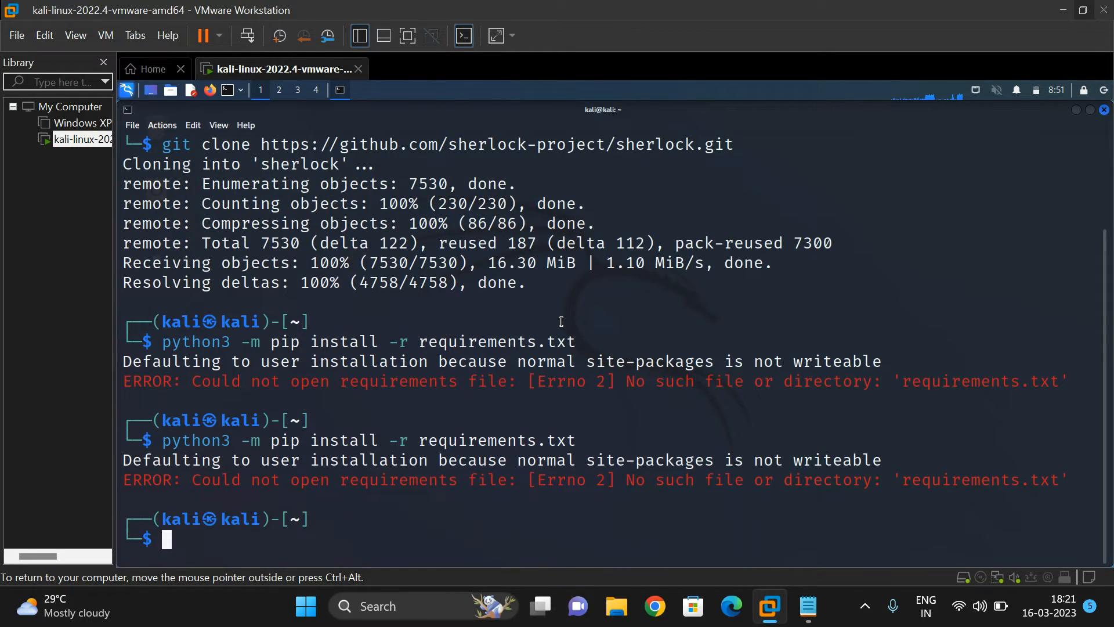
{"action": "type", "text": "cd sherlock"}
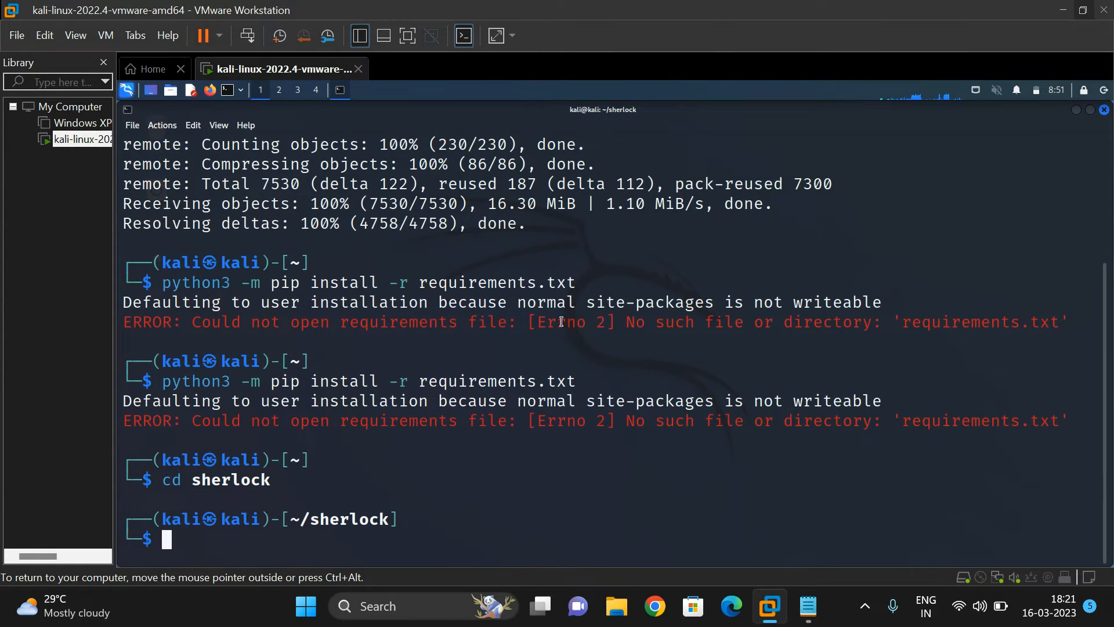
Run python3 -m pip install -r requirements.txt inside ~/sherlock; dependencies already satisfied.
{"action": "type", "text": "python3 -m pip install -r requirements.txt"}
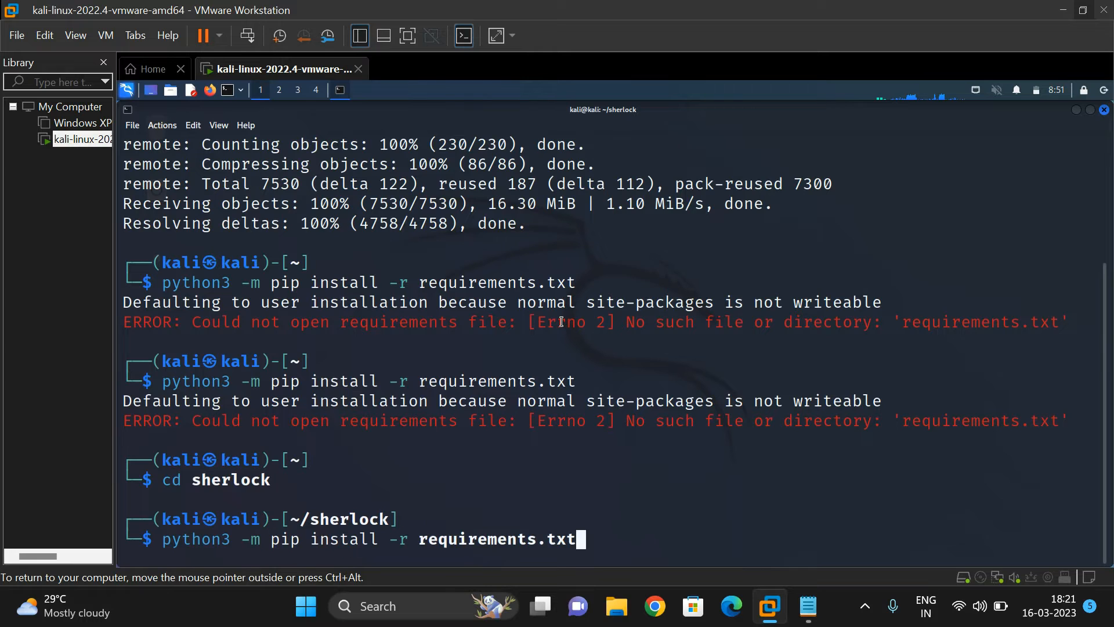
{"action": "key", "text": "Return"}
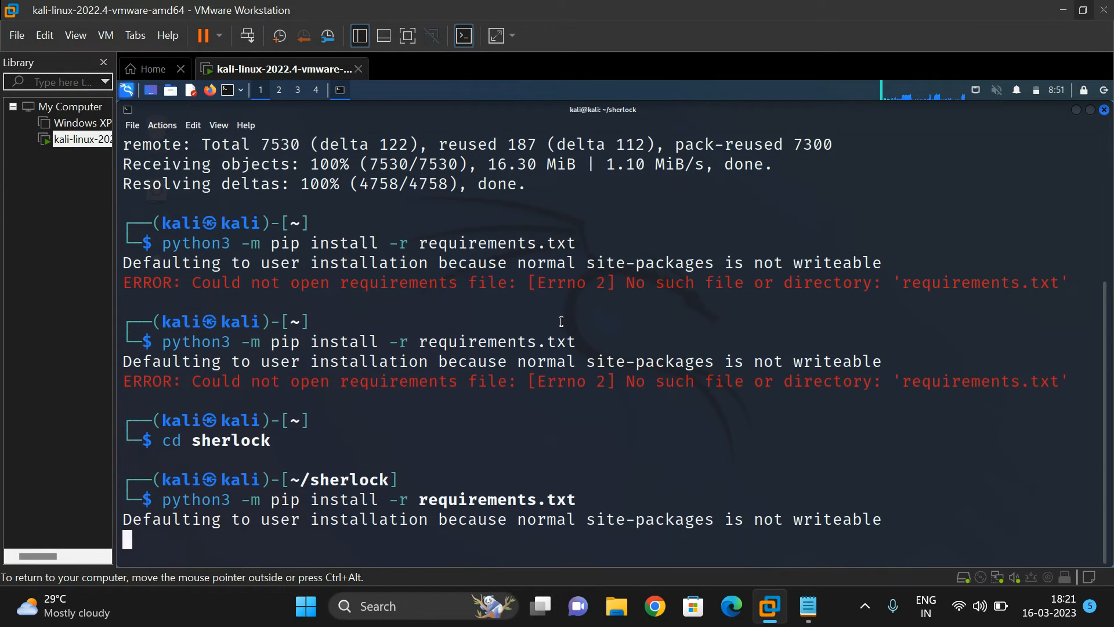
{"action": "key", "text": "Return"}
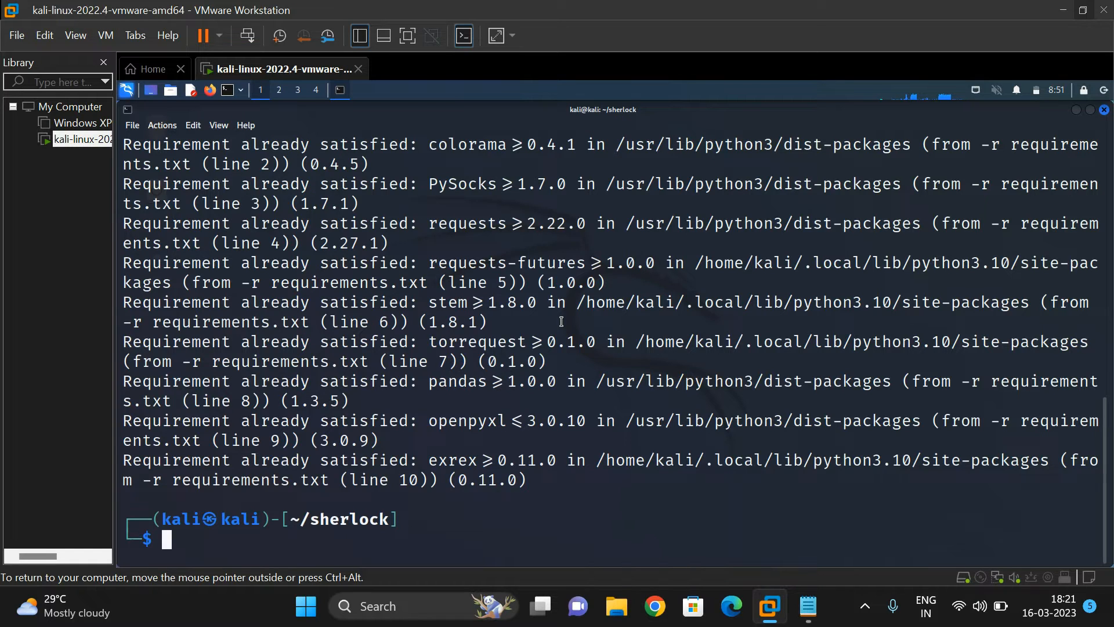
{"action": "type", "text": "python3 -m pip install -r requirements.txt"}
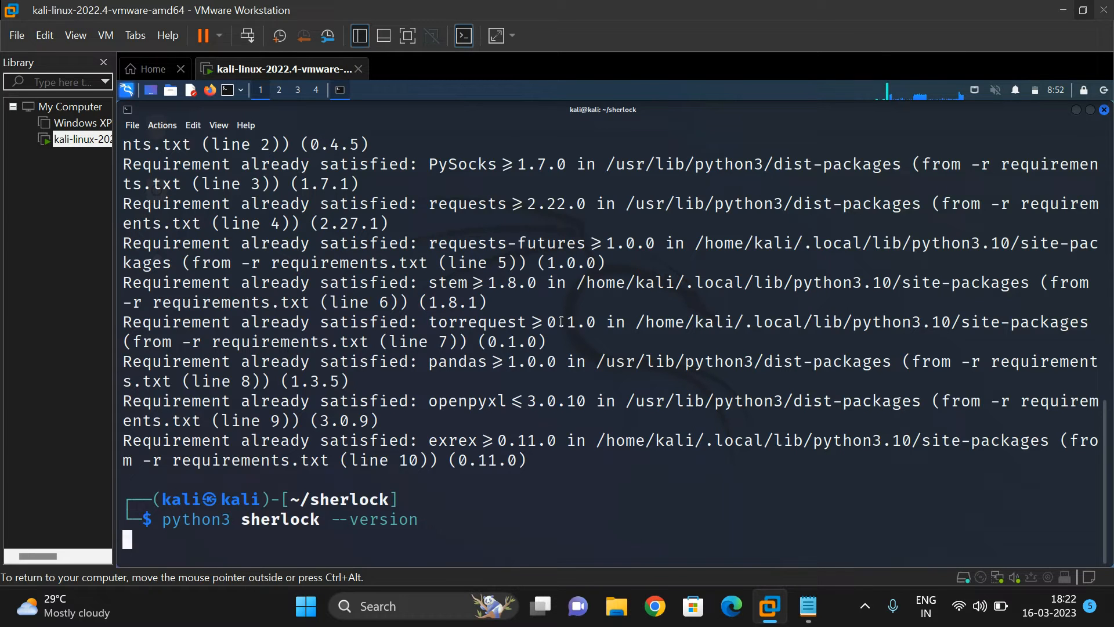
Show Sherlock version 0.14.3 and its --help listing of options including timeout and print-found.
{"action": "key", "text": "Return"}
{"action": "type", "text": "python3 sherlock --help"}
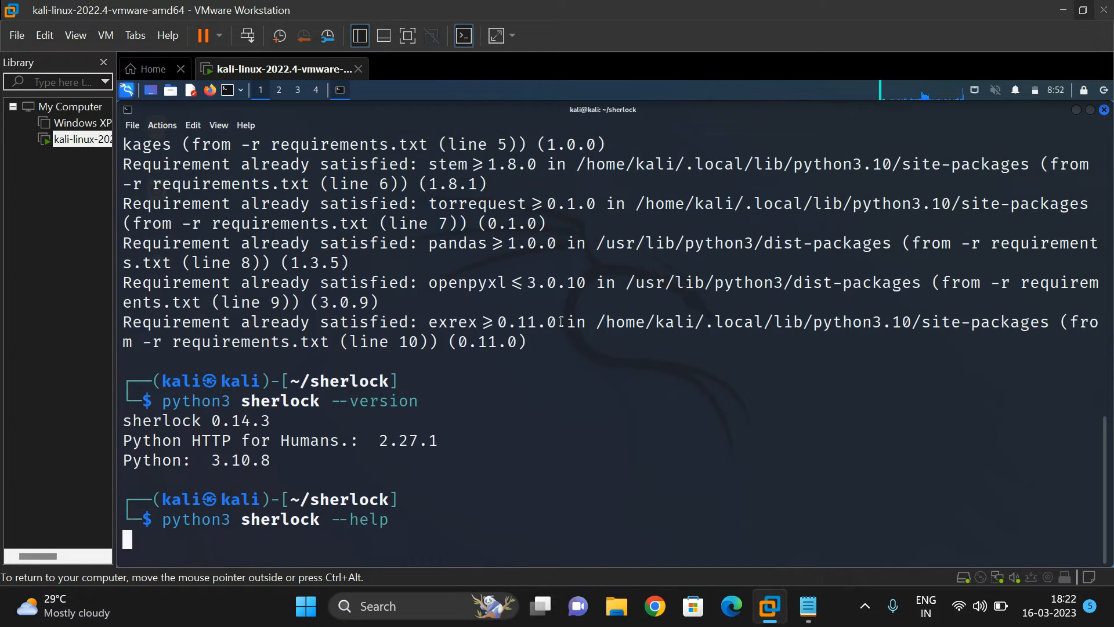
{"action": "key", "text": "Return"}
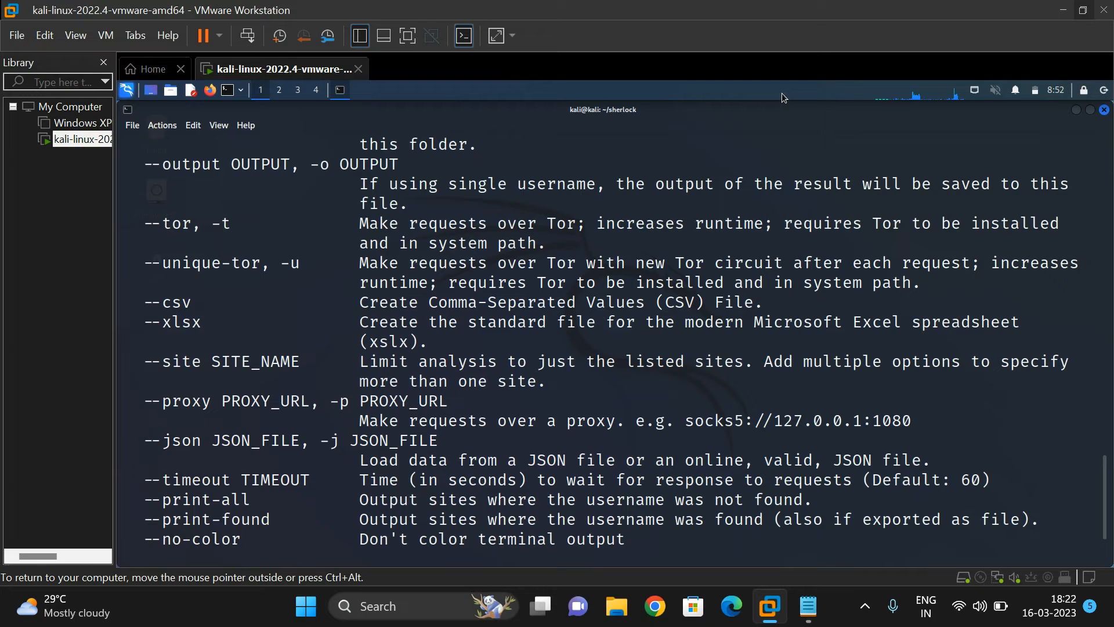
{"action": "scroll", "scroll_direction": "down", "scroll_amount": 3}
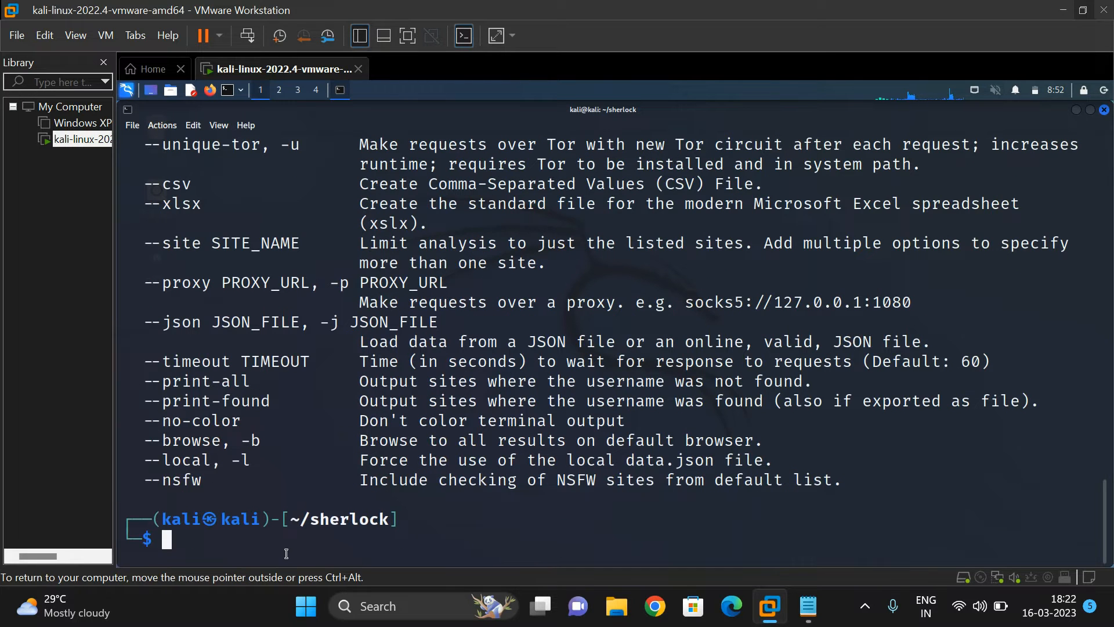
{"action": "type", "text": "python3 sherlock --help"}
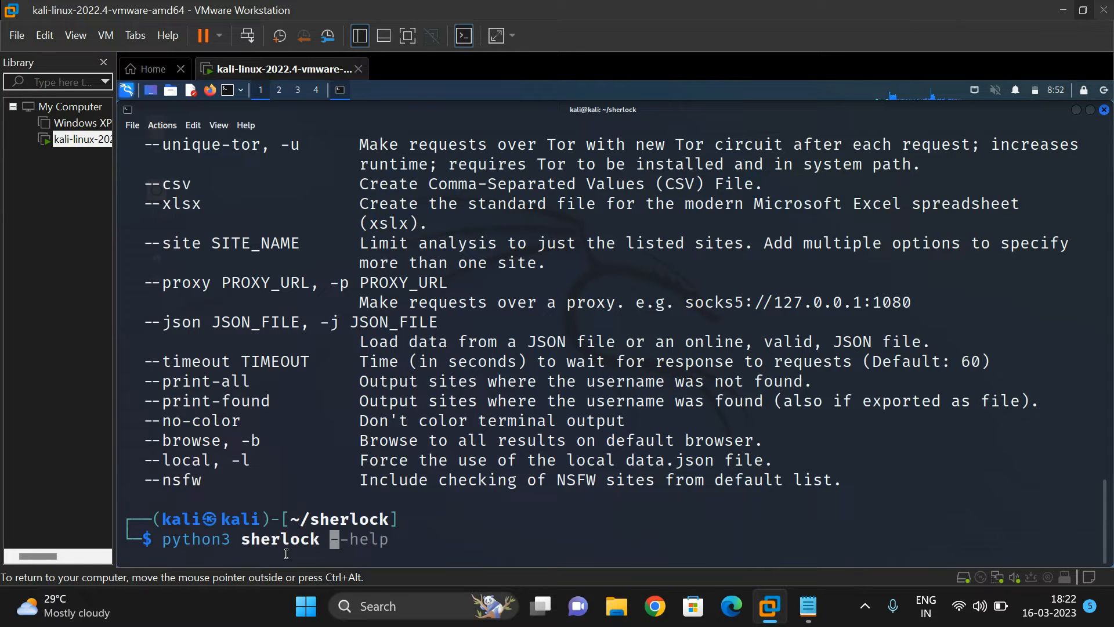
Run python3 sherlock computer and review the first matching site profiles.
{"action": "type", "text": "sundeep"}
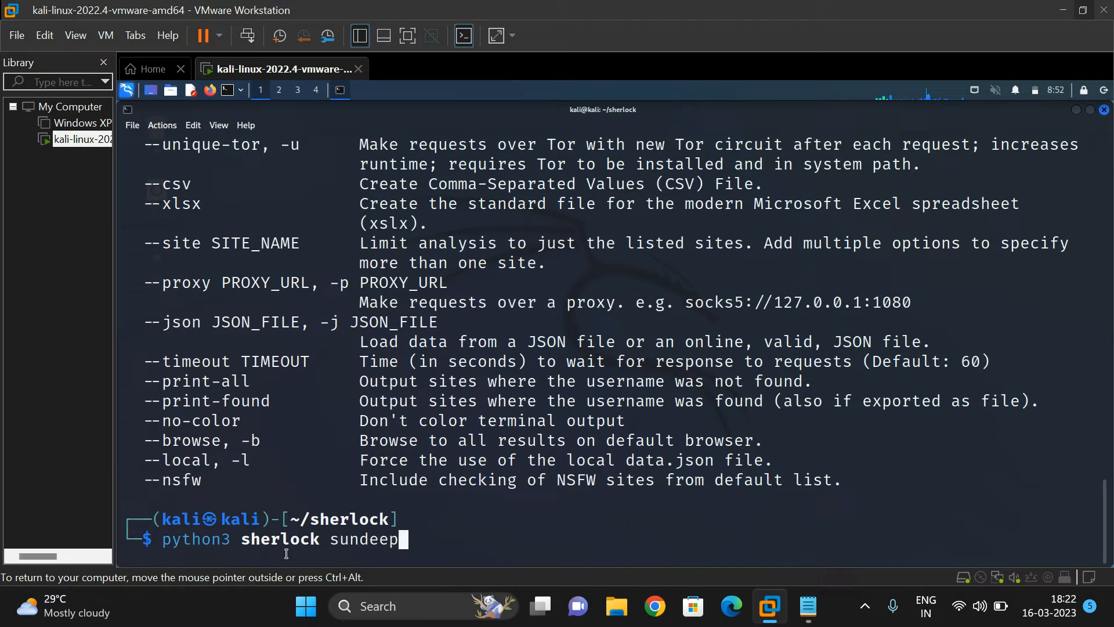
{"action": "key", "text": "BackSpace"}
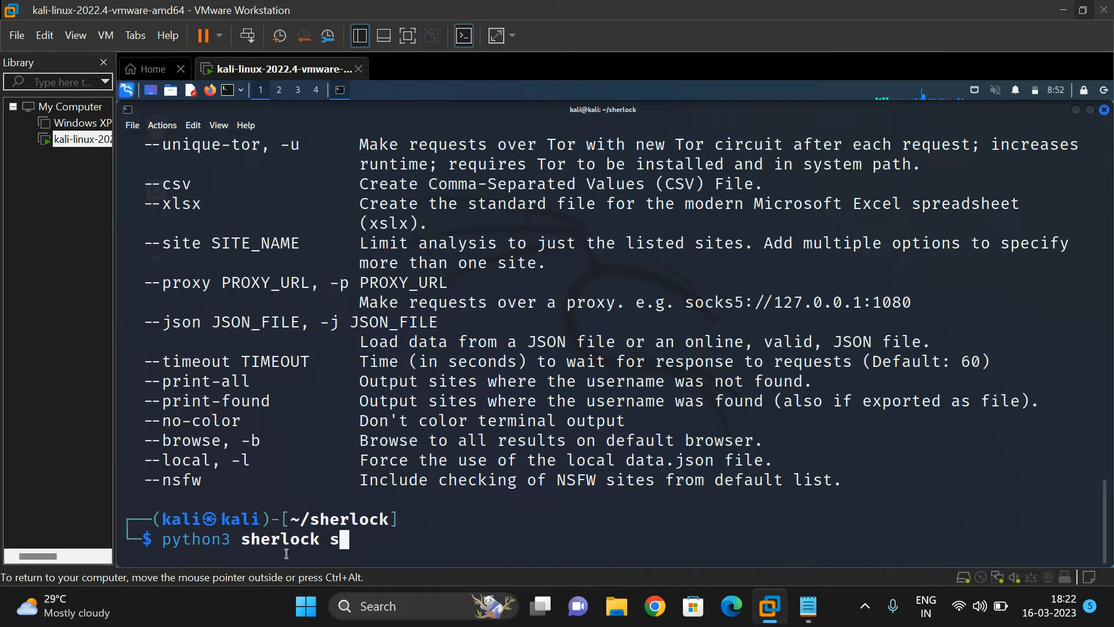
{"action": "type", "text": "omputer"}
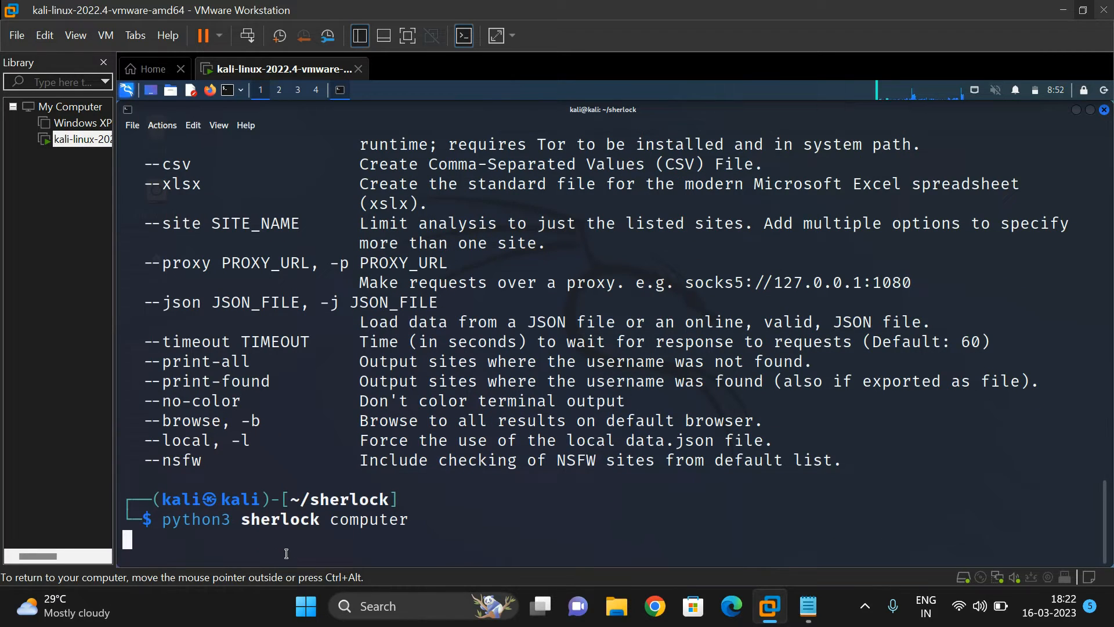
{"action": "key", "text": "Return"}
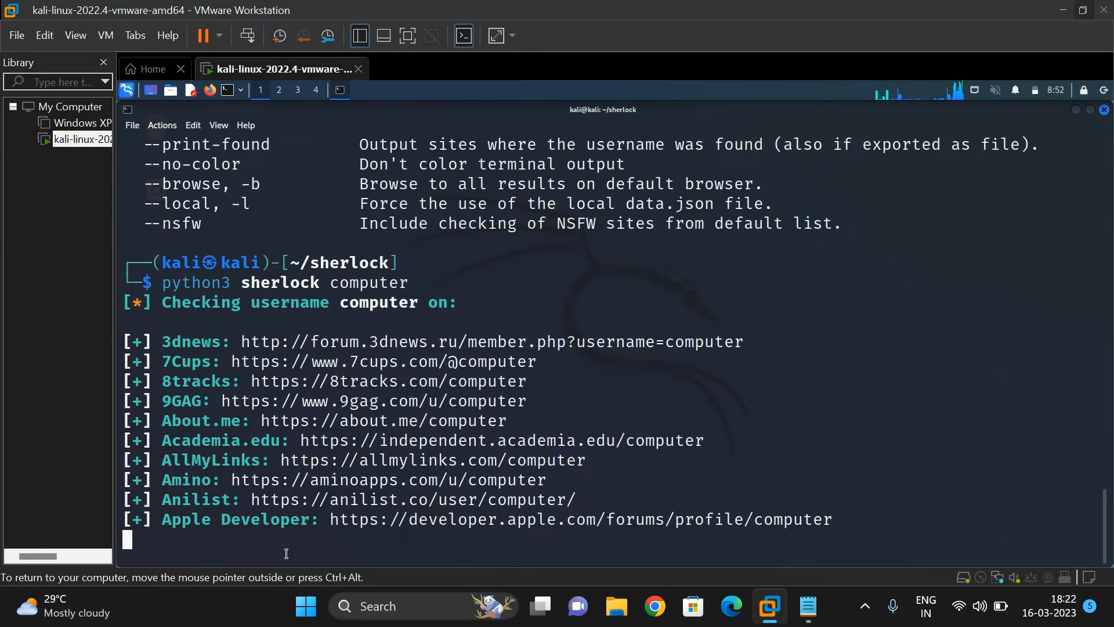
{"action": "scroll", "scroll_direction": "down", "scroll_amount": 3}
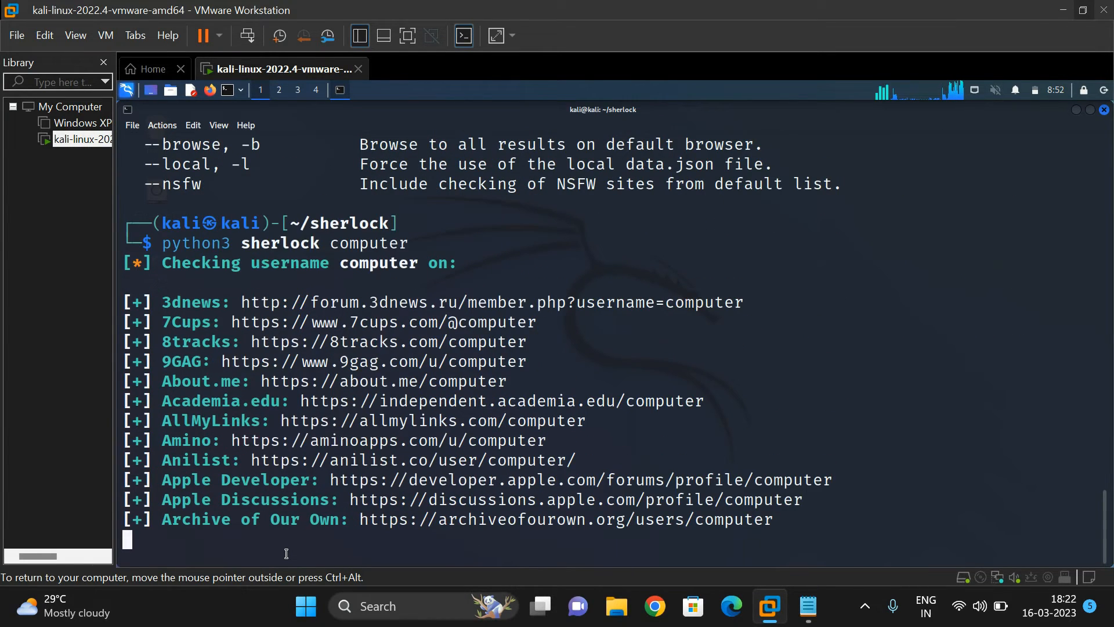
{"action": "scroll", "scroll_direction": "down", "scroll_amount": 3}
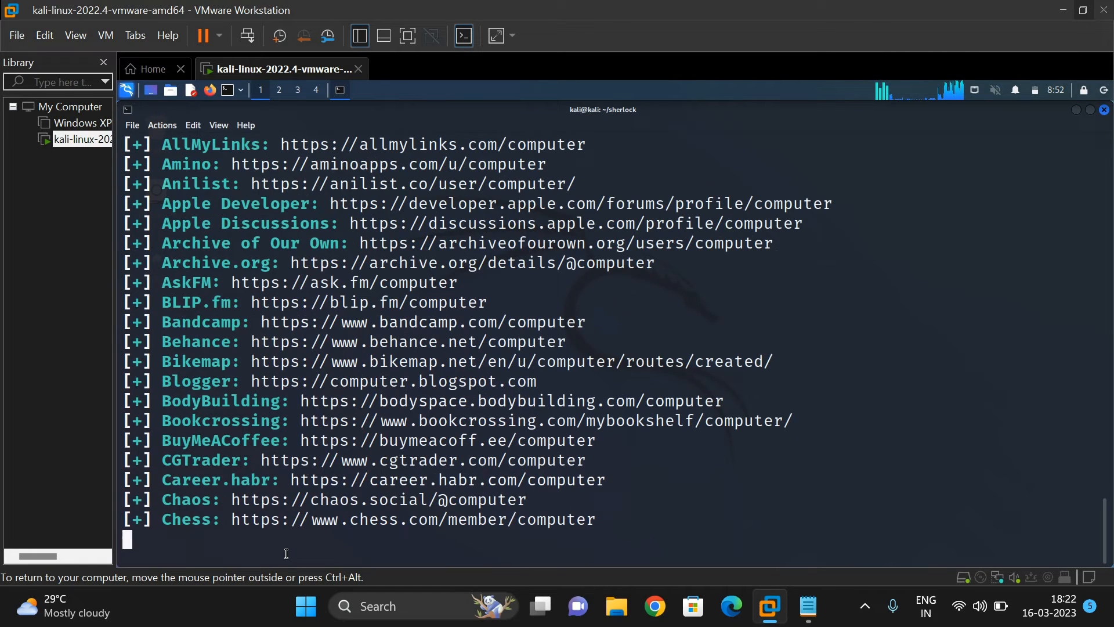
{"action": "scroll", "scroll_direction": "down", "scroll_amount": 3}
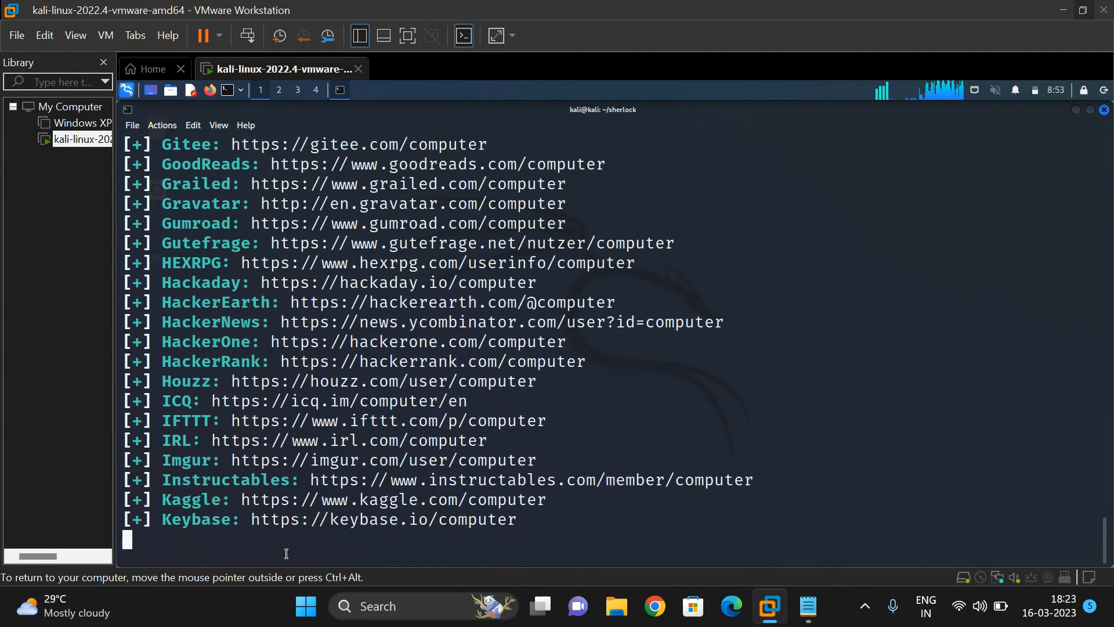
Review the remaining results for computer, then suspend the search with Ctrl+Z.
{"action": "scroll", "scroll_direction": "down", "scroll_amount": 3}
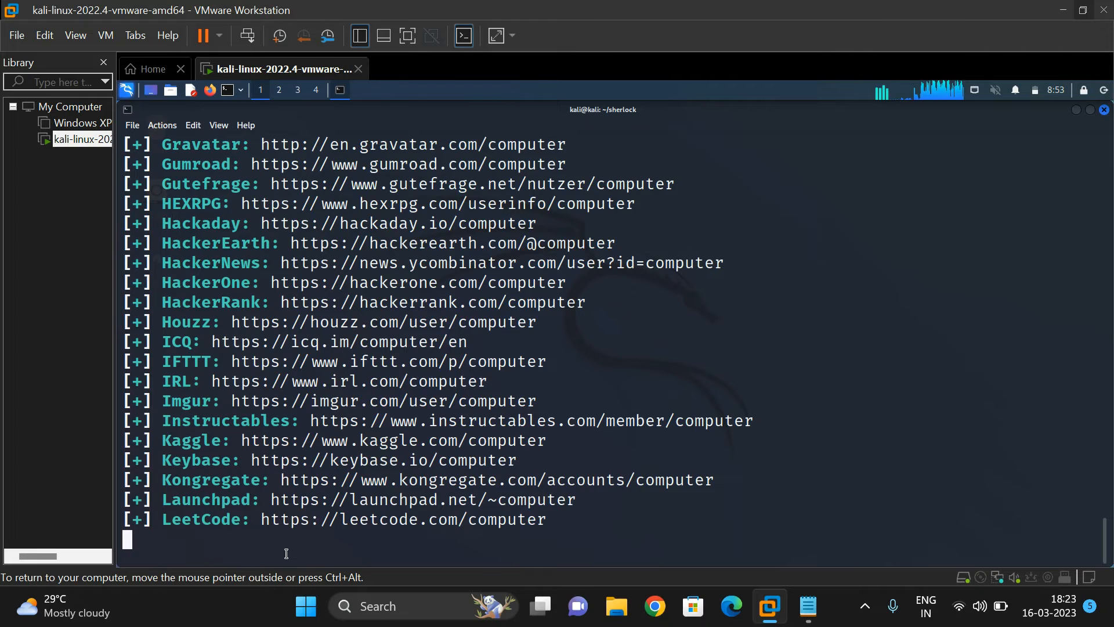
{"action": "scroll", "scroll_direction": "down", "scroll_amount": 3}
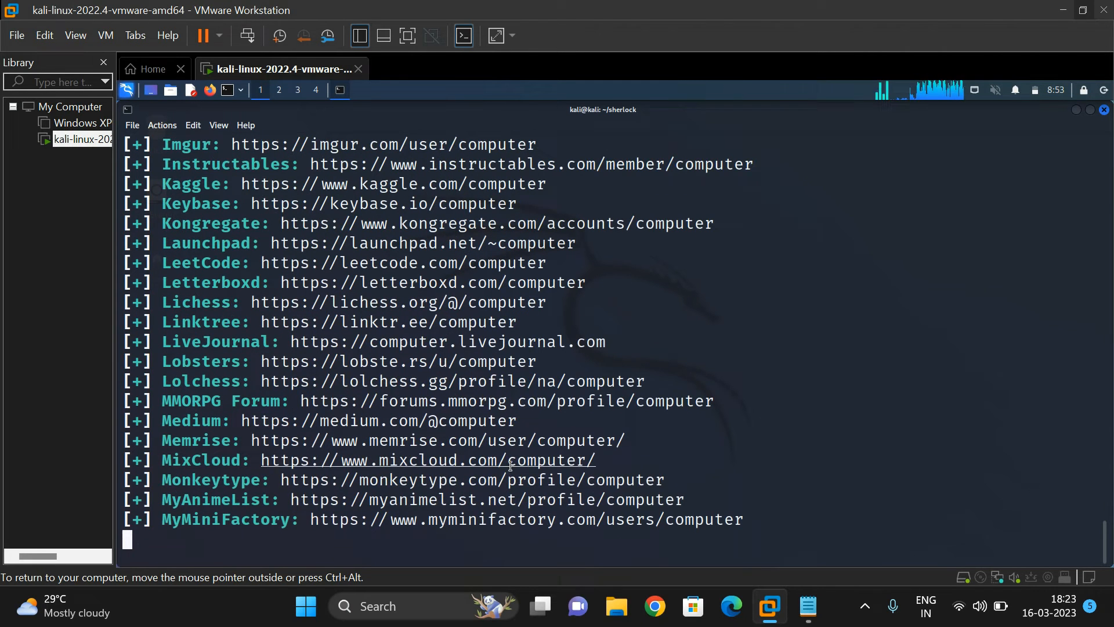
{"action": "scroll", "scroll_direction": "down", "scroll_amount": 3}
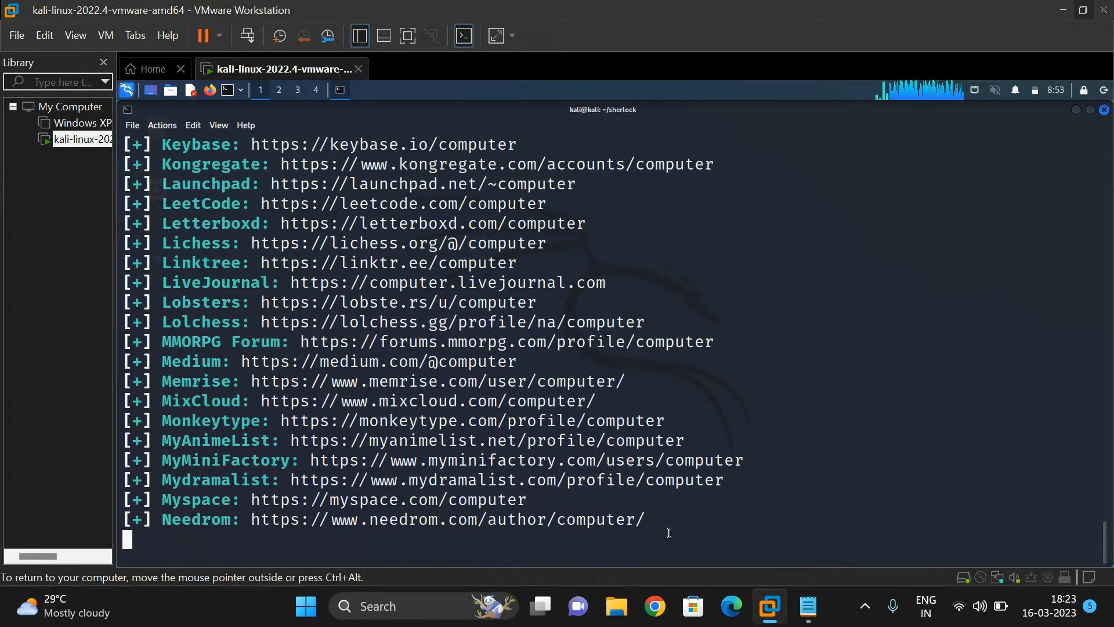
{"action": "scroll", "scroll_direction": "down", "scroll_amount": 3}
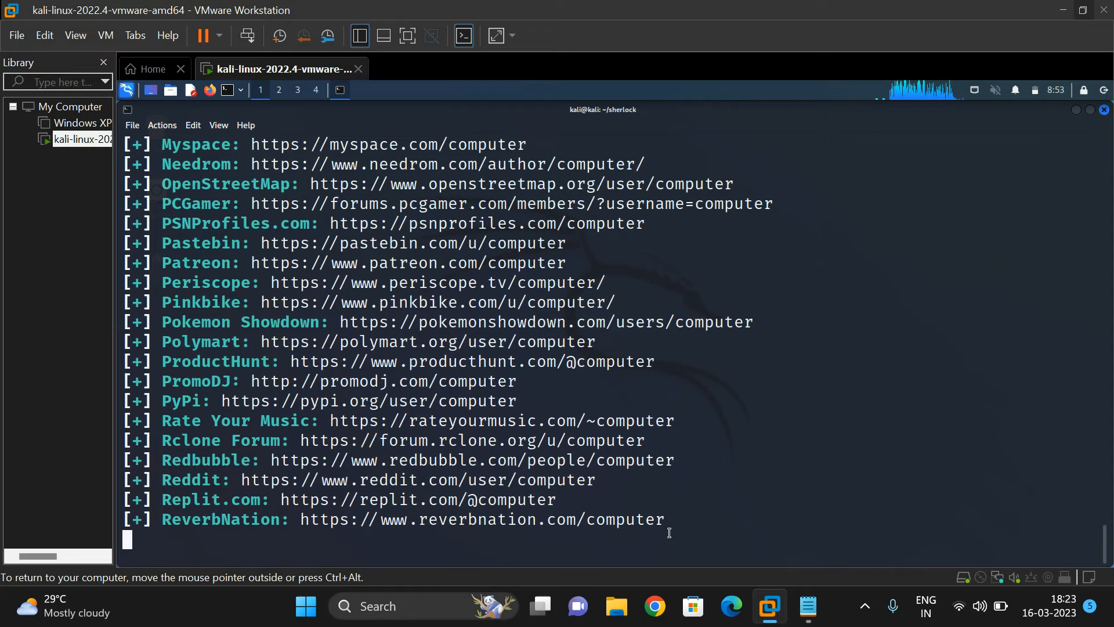
{"action": "scroll", "scroll_direction": "down", "scroll_amount": 3}
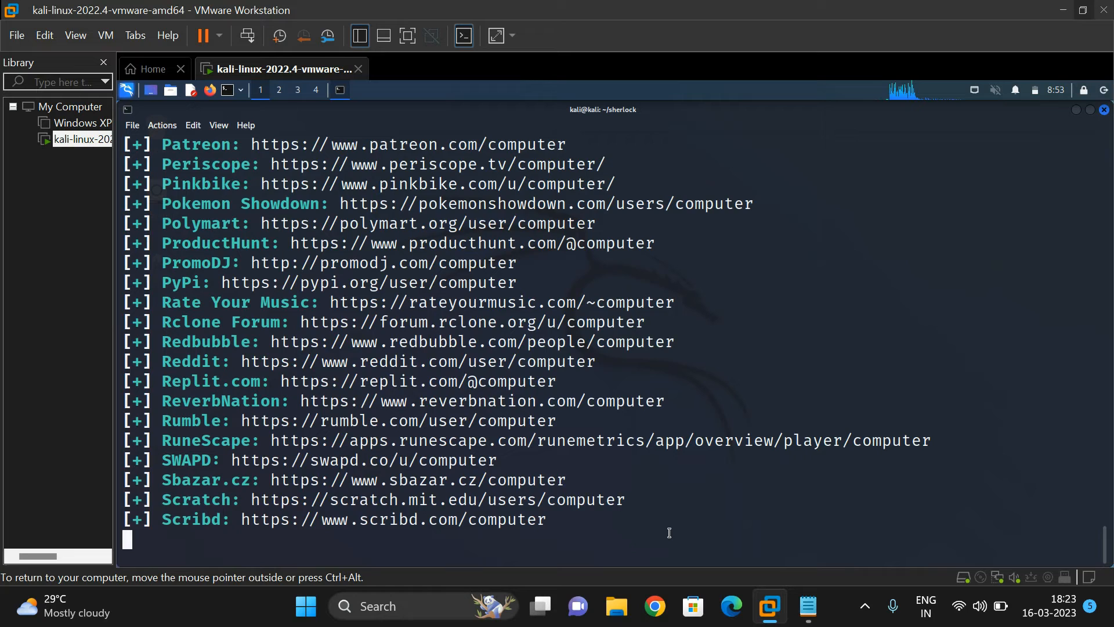
{"action": "key", "text": "ctrl+z"}
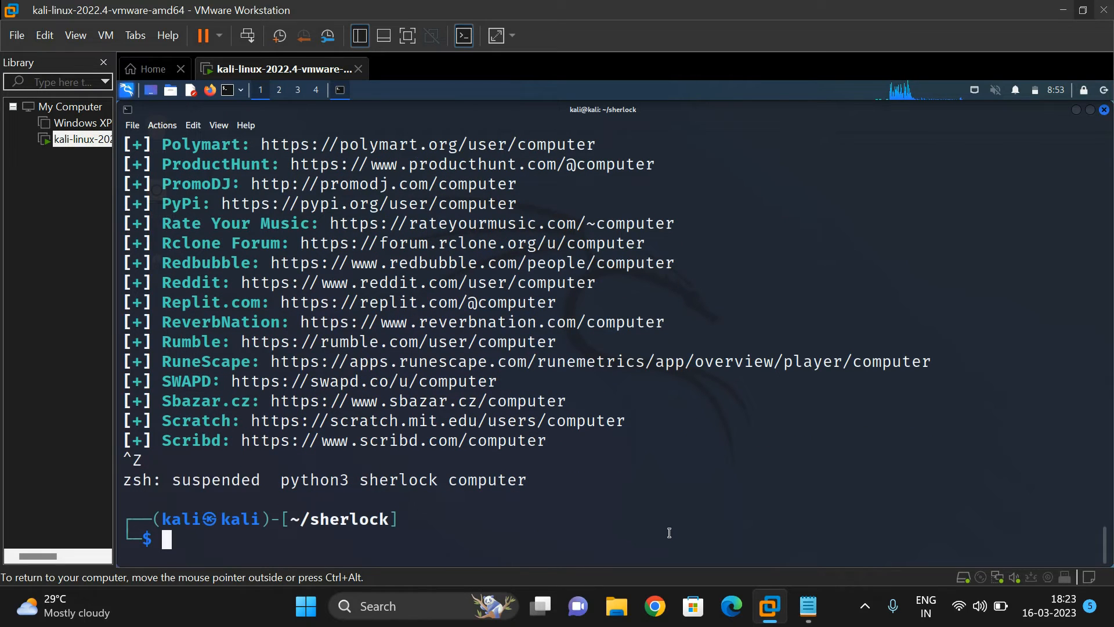
Rerun python3 sherlock computer with --timeout 1, review the matches, then suspend it.
{"action": "type", "text": "python3 sherlock computer"}
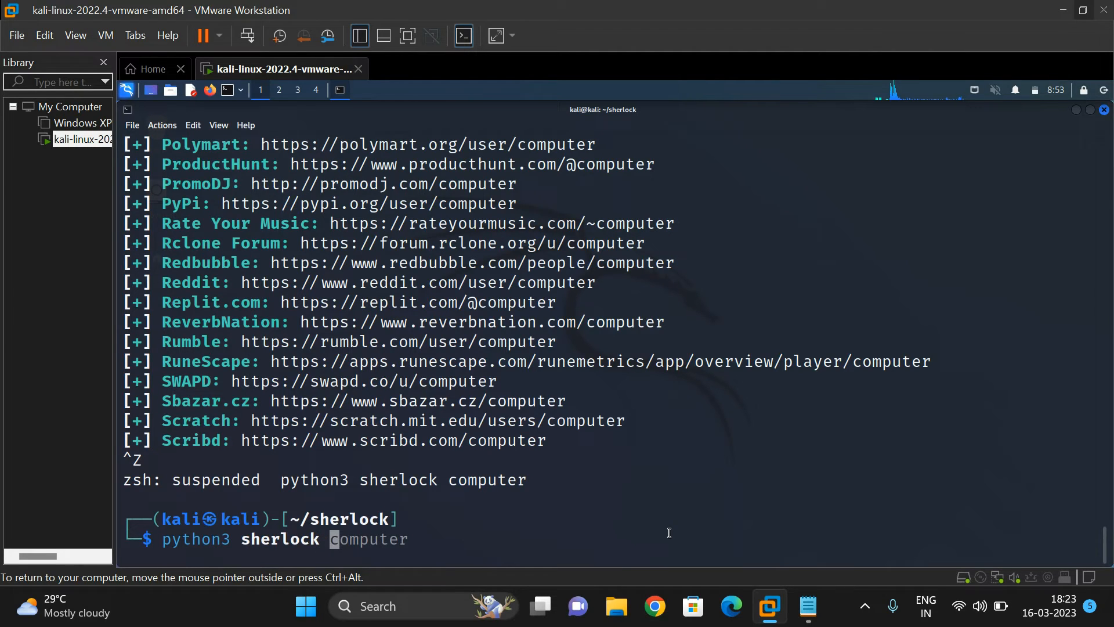
{"action": "type", "text": "--tiemout"}
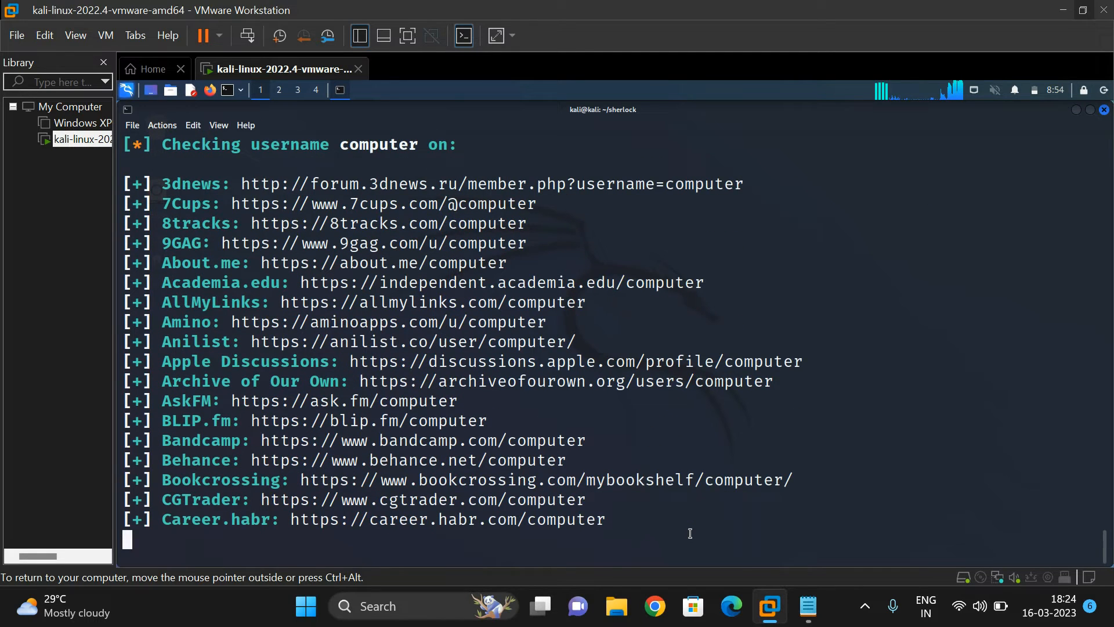
{"action": "scroll", "scroll_direction": "down", "scroll_amount": 3}
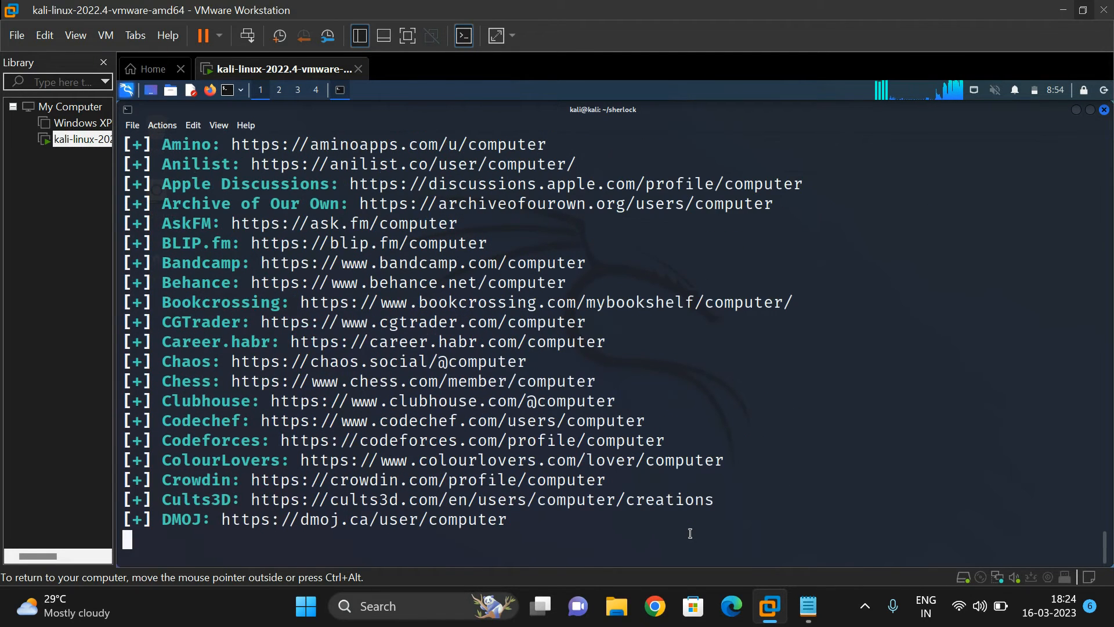
{"action": "scroll", "scroll_direction": "down", "scroll_amount": 3}
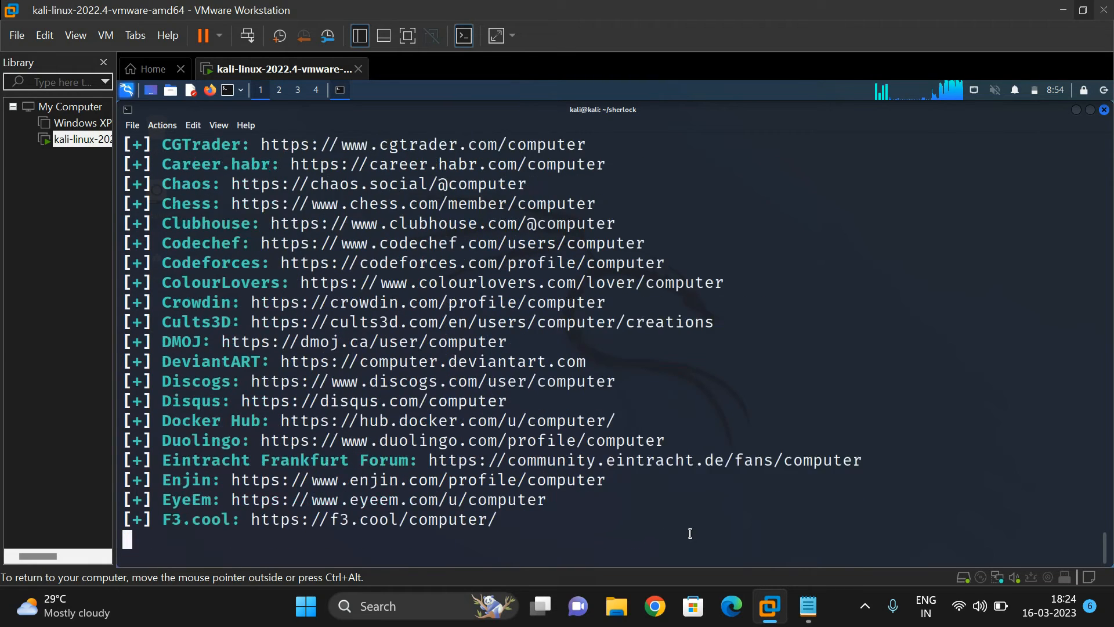
{"action": "scroll", "scroll_direction": "down", "scroll_amount": 3}
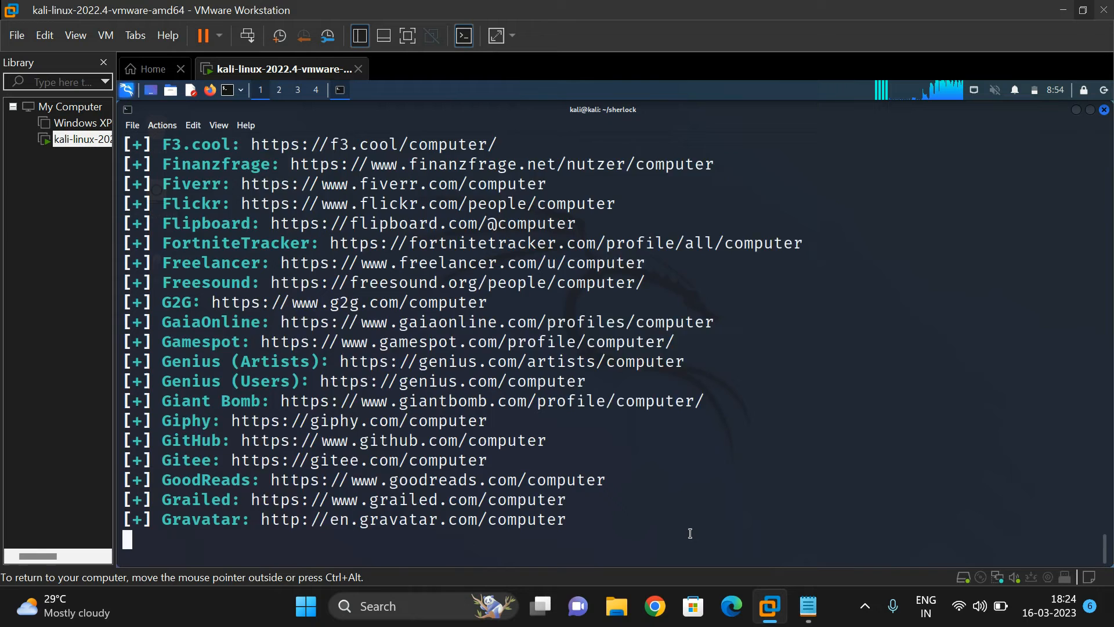
{"action": "scroll", "scroll_direction": "down", "scroll_amount": 3}
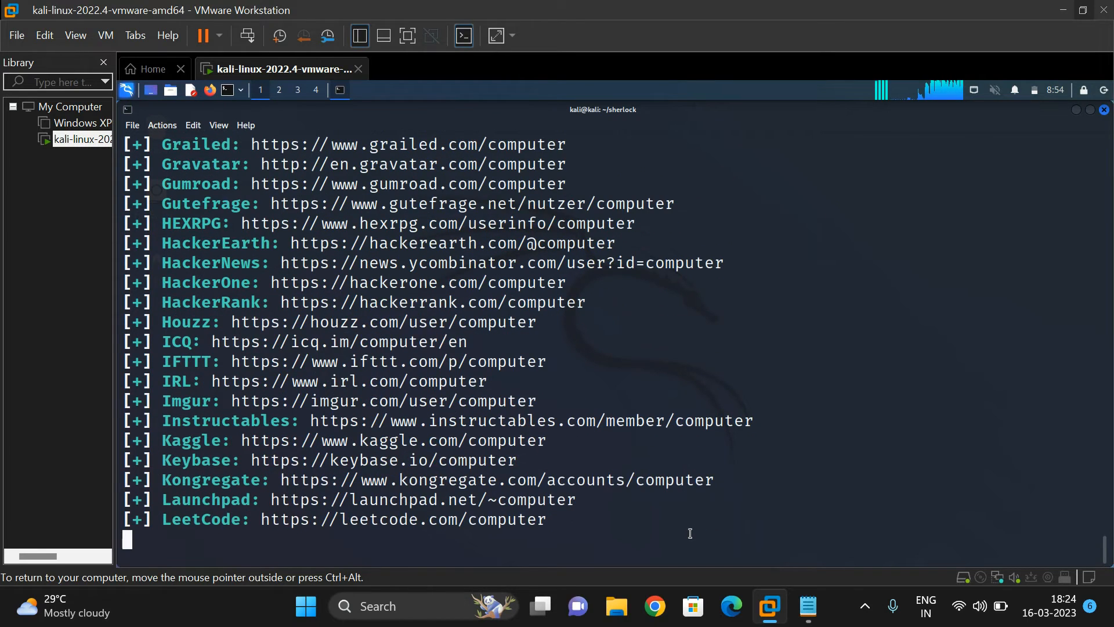
{"action": "scroll", "scroll_direction": "down", "scroll_amount": 3}
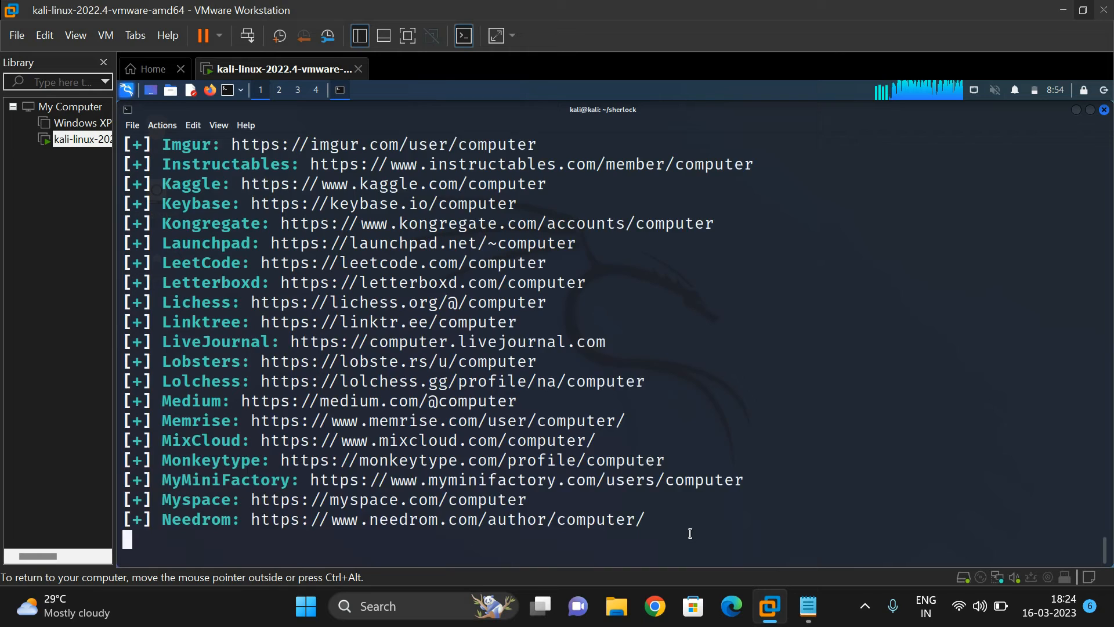
{"action": "key", "text": "ctrl+z"}
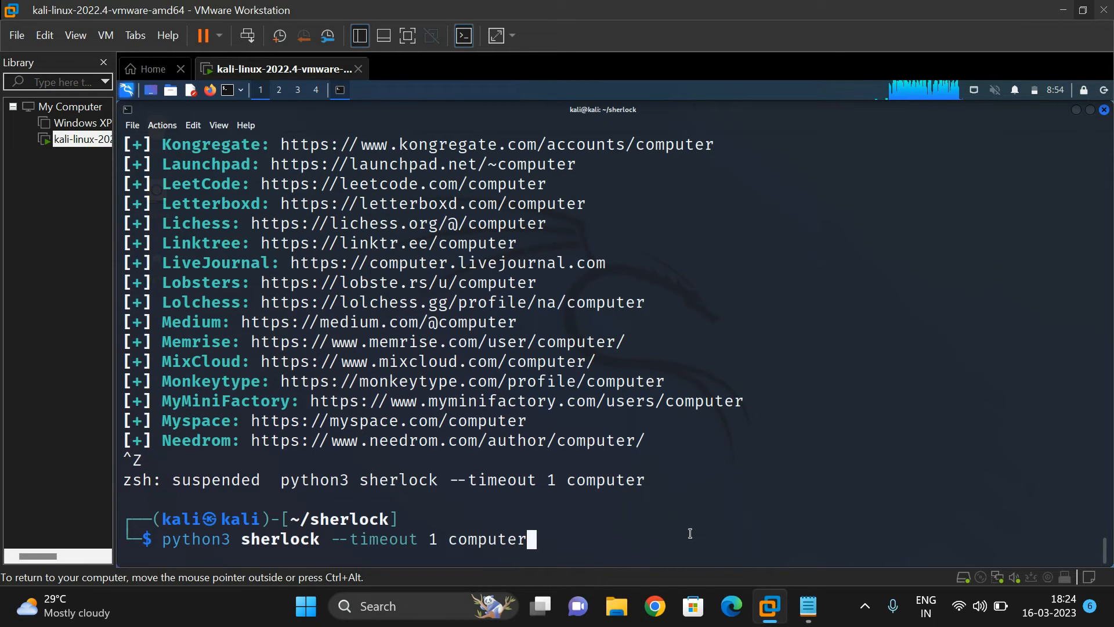
Run the timed Sherlock search for computer plus sundeep and review the listed sites.
{"action": "type", "text": "sundeep"}
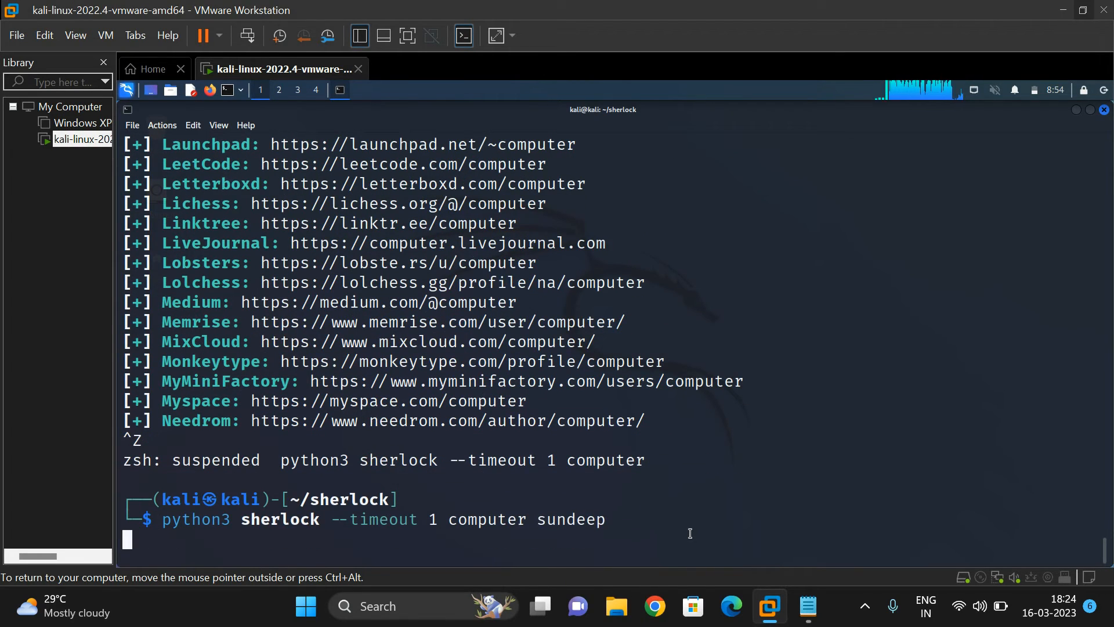
{"action": "key", "text": "Return"}
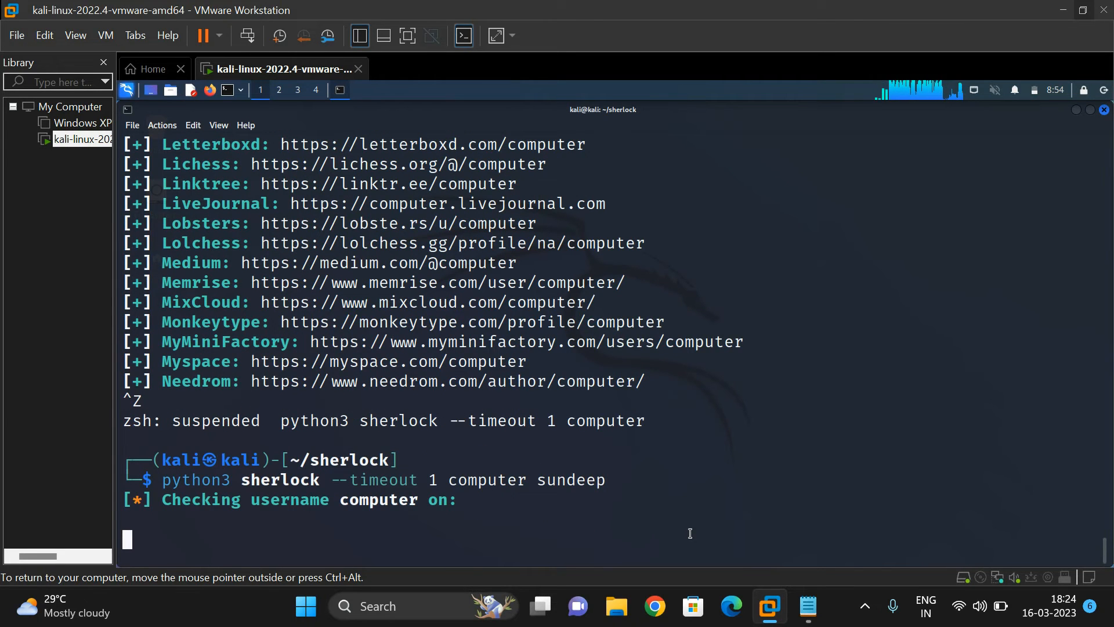
{"action": "scroll", "scroll_direction": "down", "scroll_amount": 3}
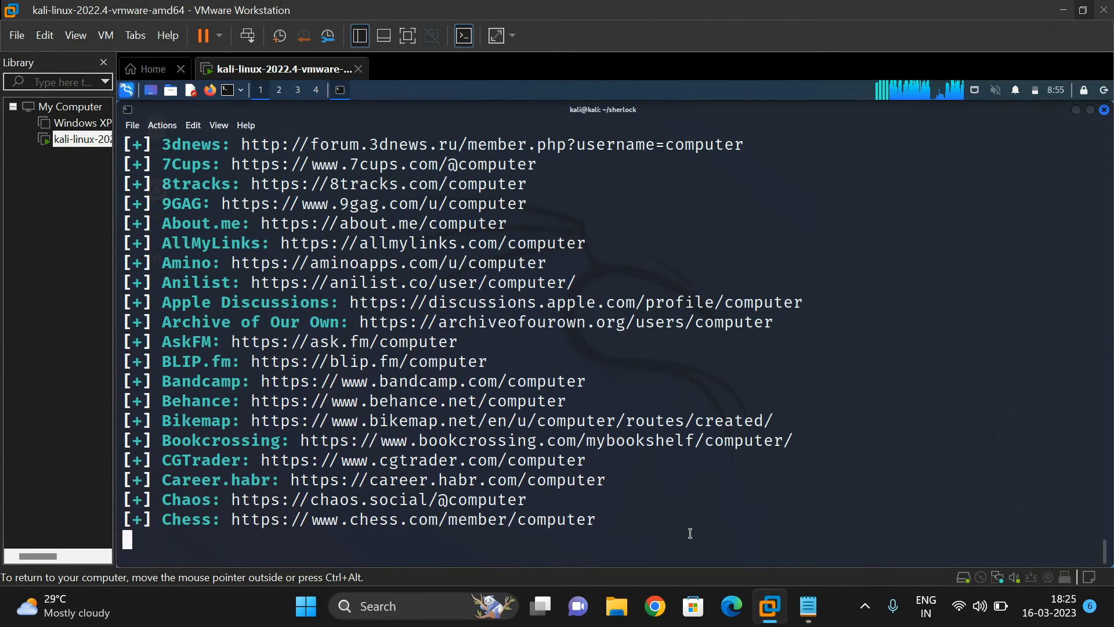
{"action": "scroll", "scroll_direction": "down", "scroll_amount": 3}
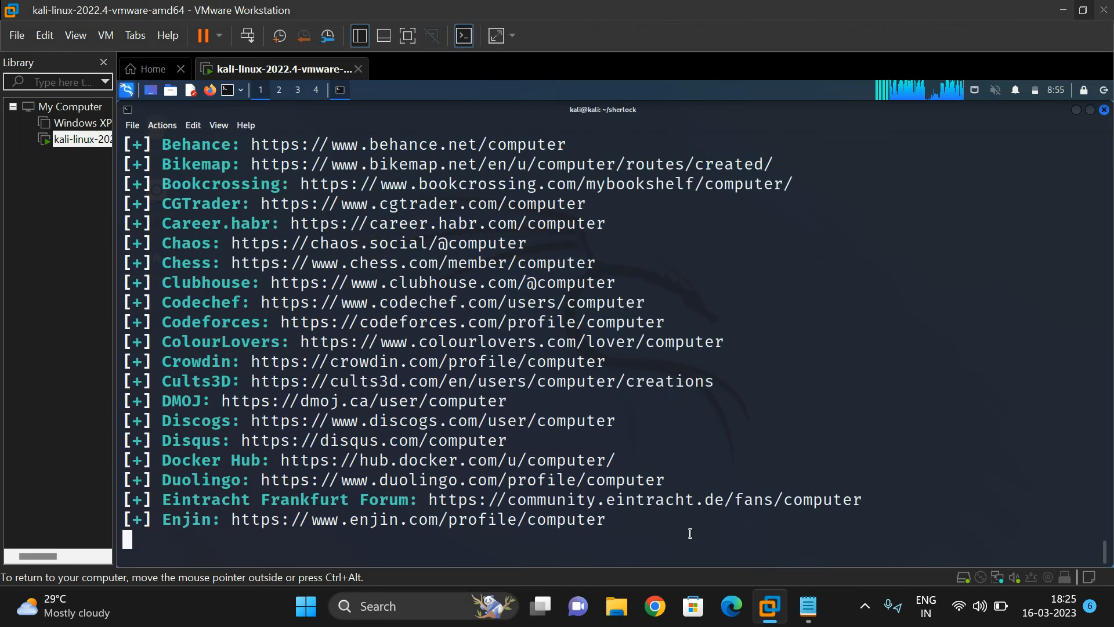
{"action": "scroll", "scroll_direction": "down", "scroll_amount": 3}
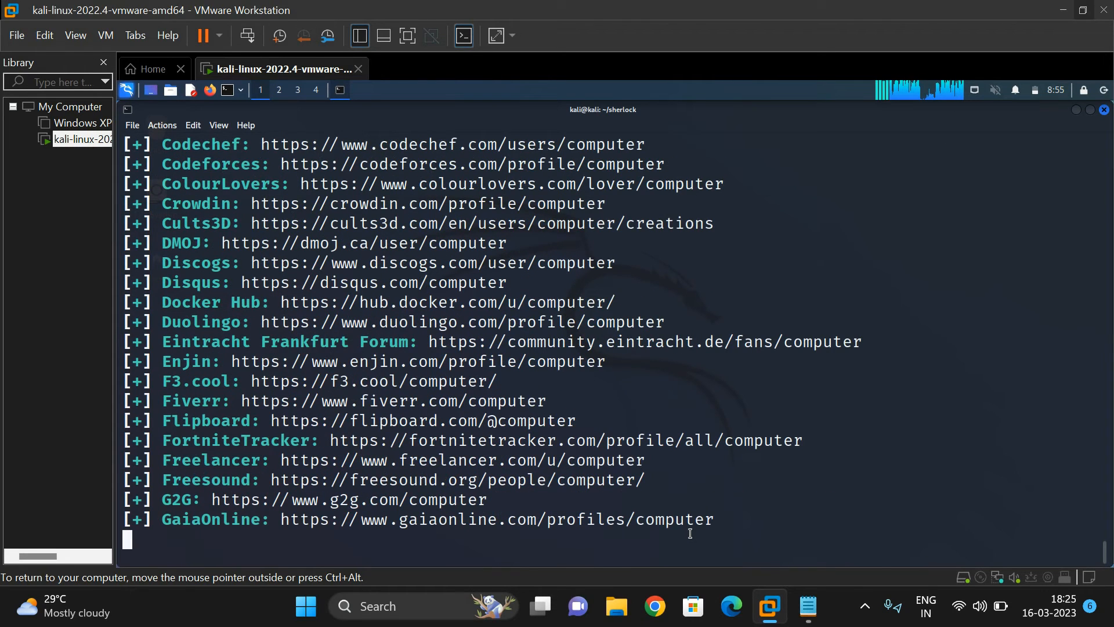
{"action": "scroll", "scroll_direction": "down", "scroll_amount": 3}
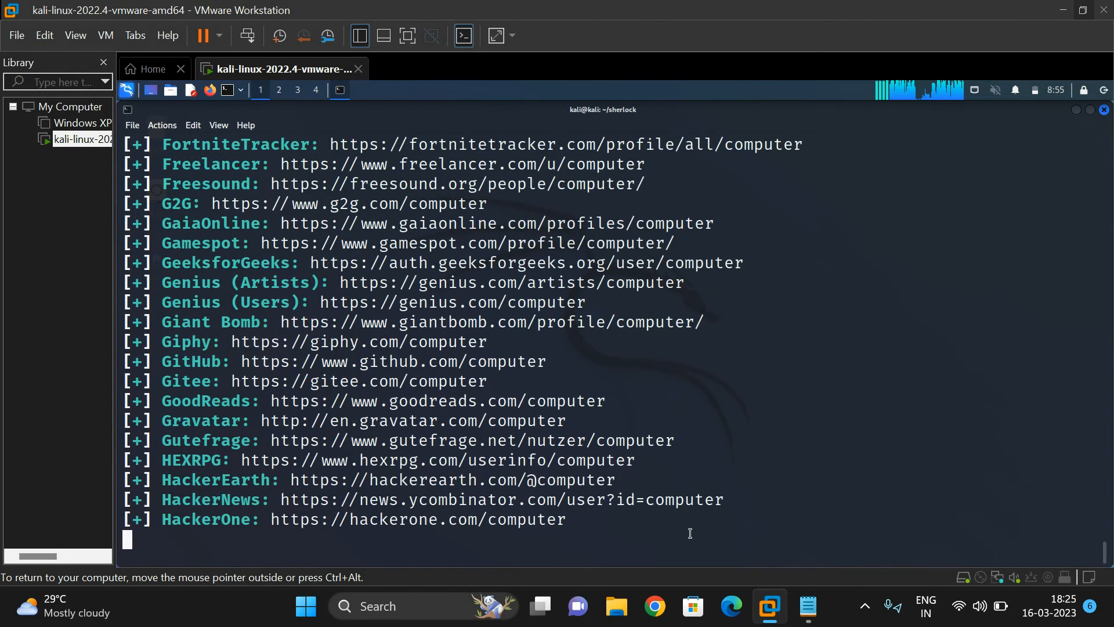
Scroll the results through Scribd, then suspend the search with Ctrl+Z.
{"action": "scroll", "scroll_direction": "down", "scroll_amount": 3}
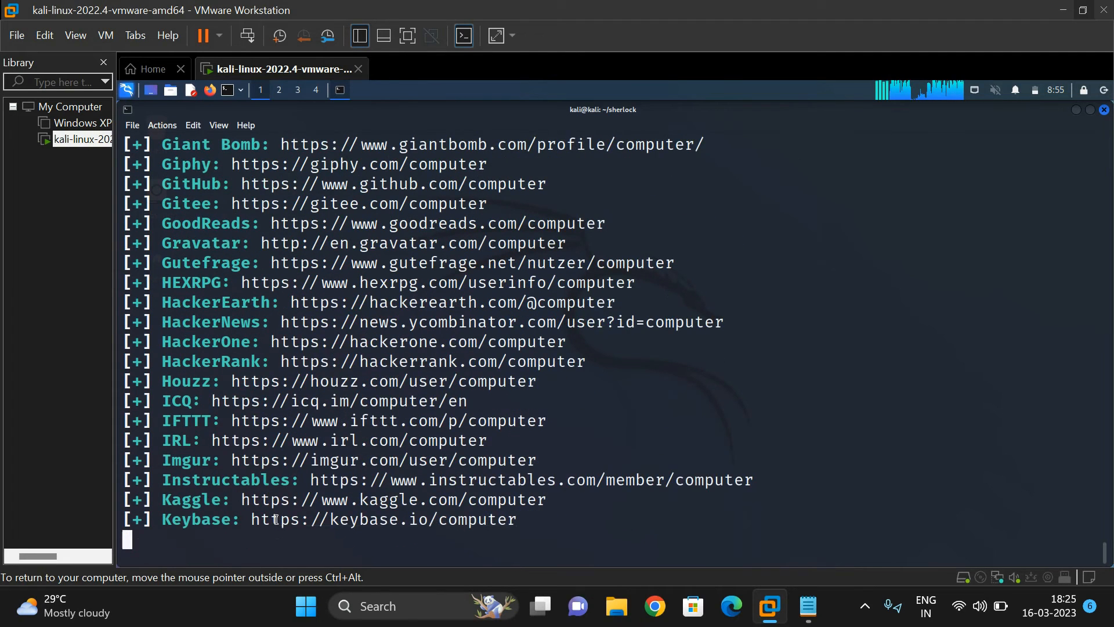
{"action": "scroll", "scroll_direction": "down", "scroll_amount": 3}
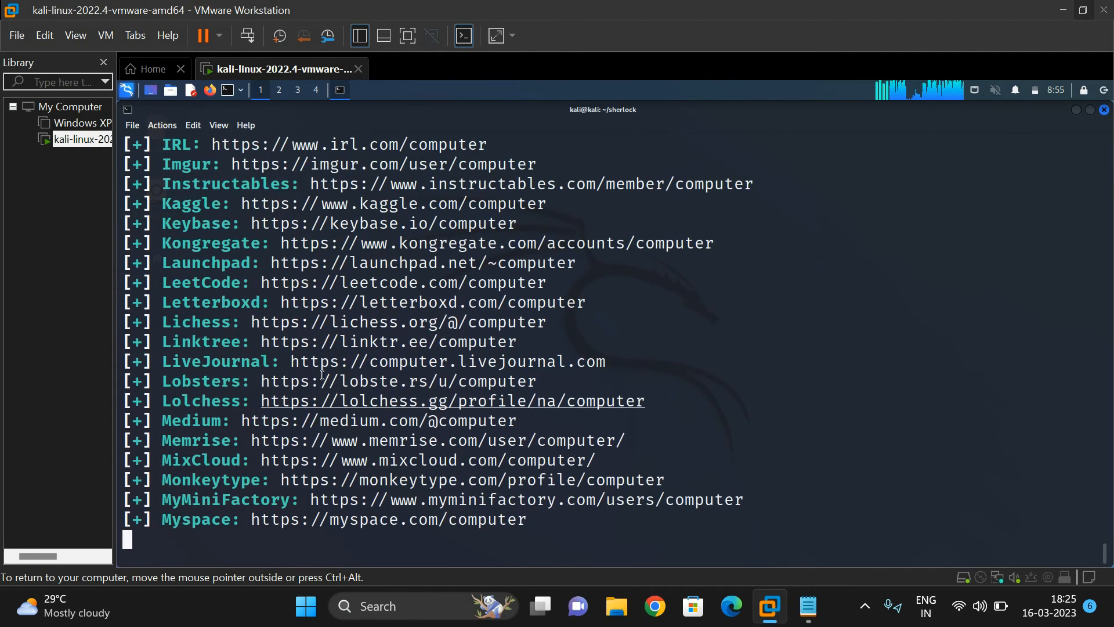
{"action": "scroll", "scroll_direction": "down", "scroll_amount": 3}
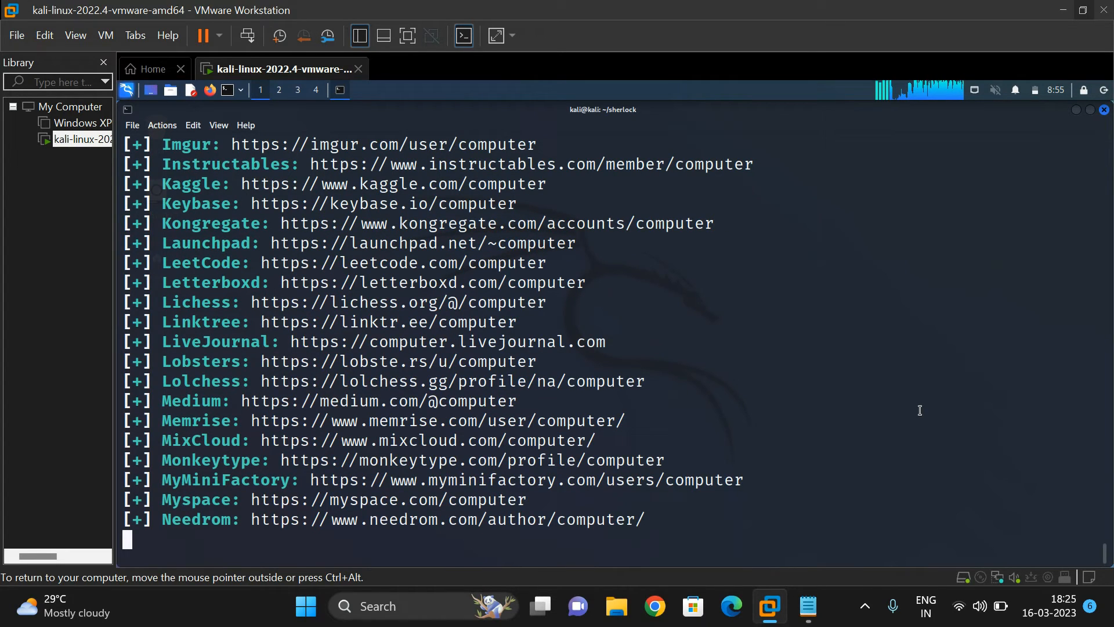
{"action": "key", "text": "down"}
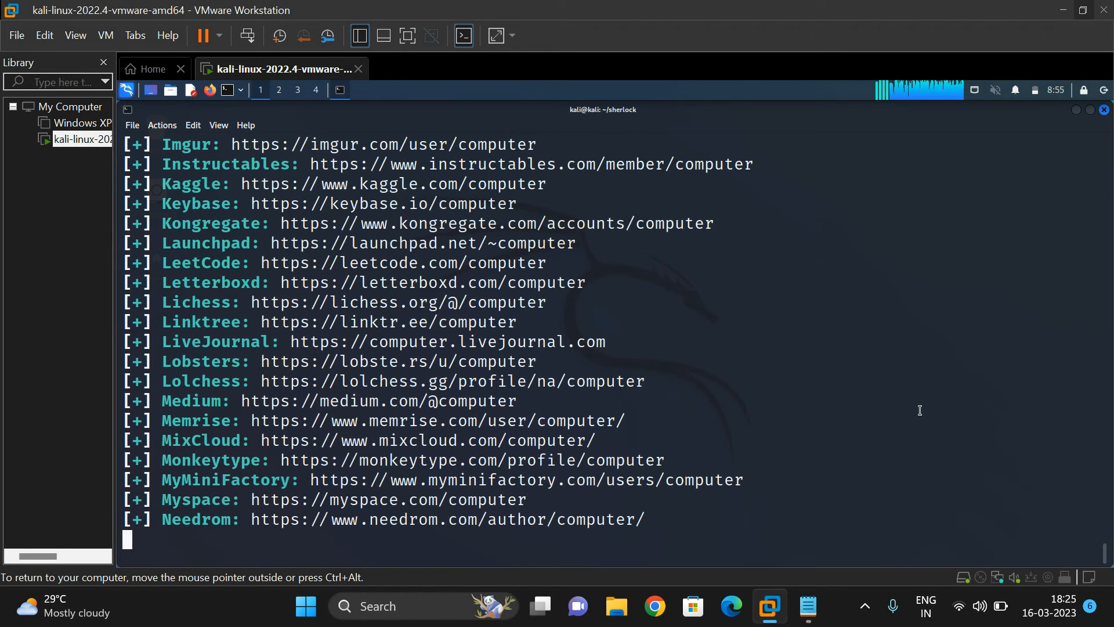
{"action": "key", "text": "ctrl+z"}
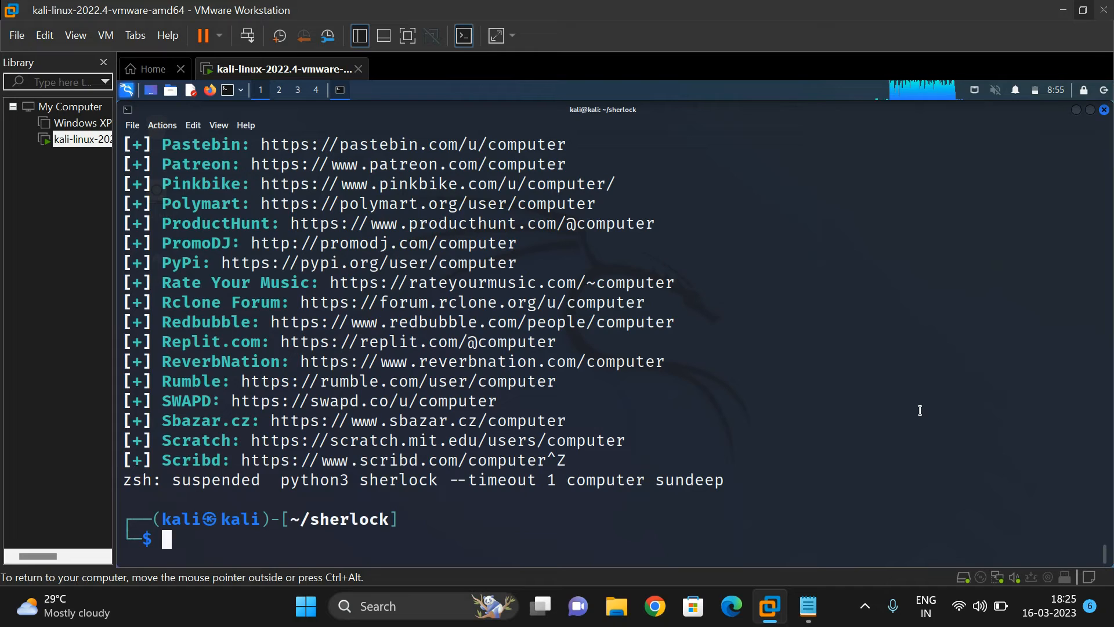
Edit the recalled command into python3 sherlock --timeout 1 --print-all sundeepsaradhi and run it.
{"action": "type", "text": "python3 sherlock --timeout 1 computer sundeep"}
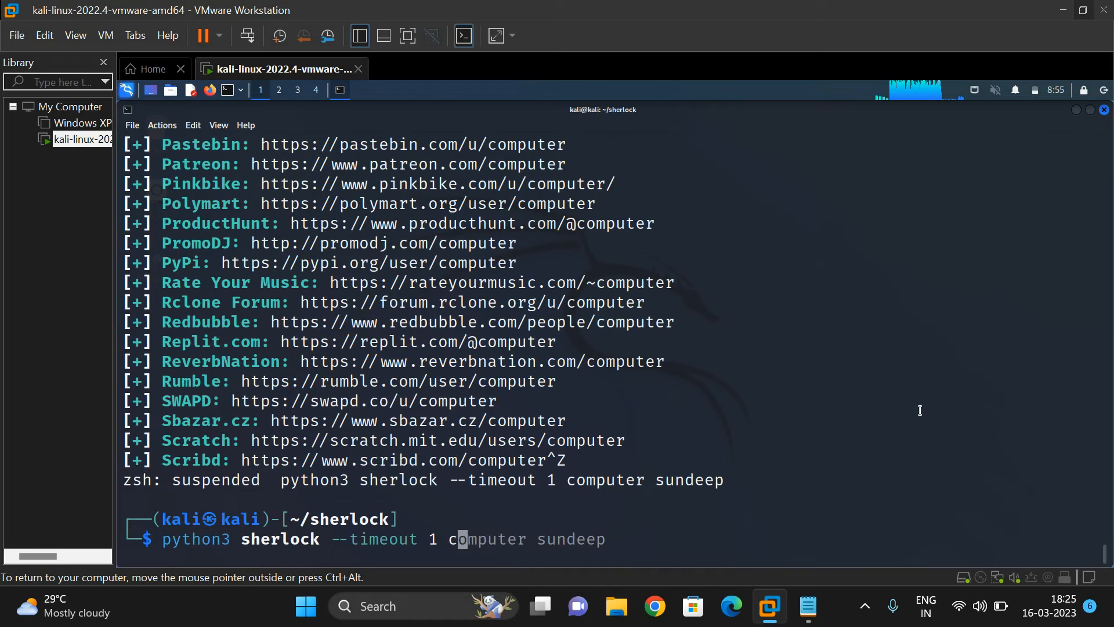
{"action": "type", "text": "prin"}
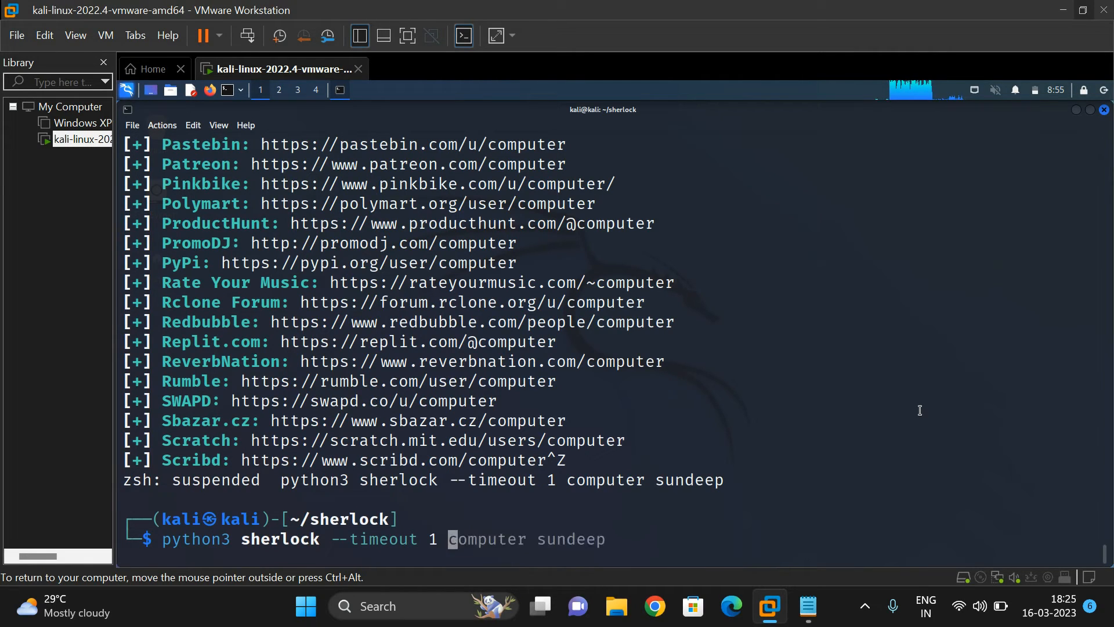
{"action": "type", "text": "--print-found"}
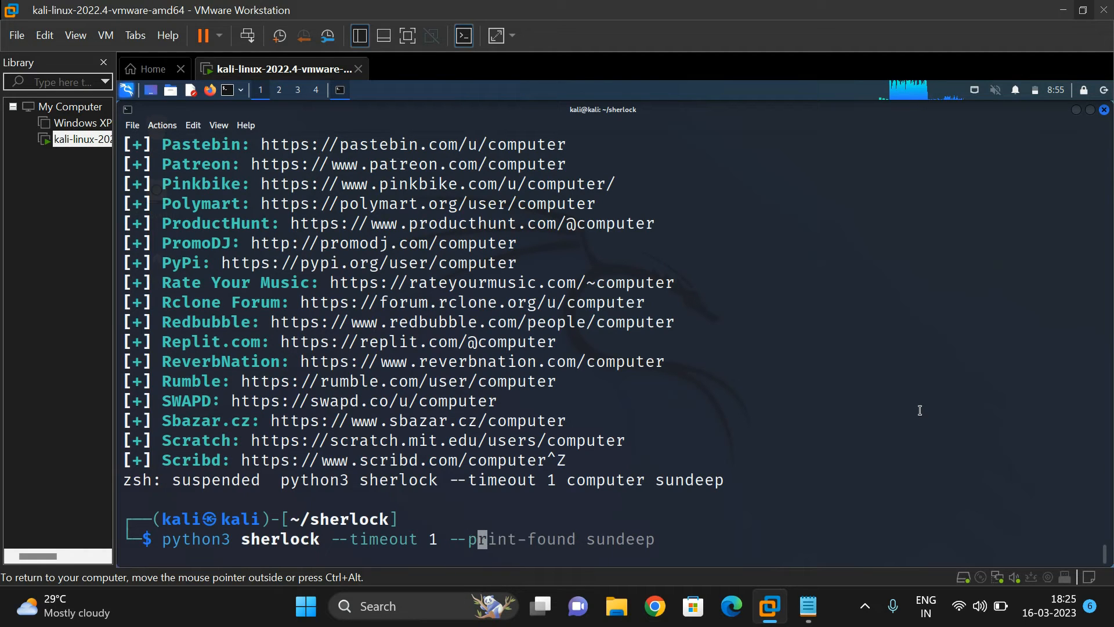
{"action": "type", "text": "--print-all"}
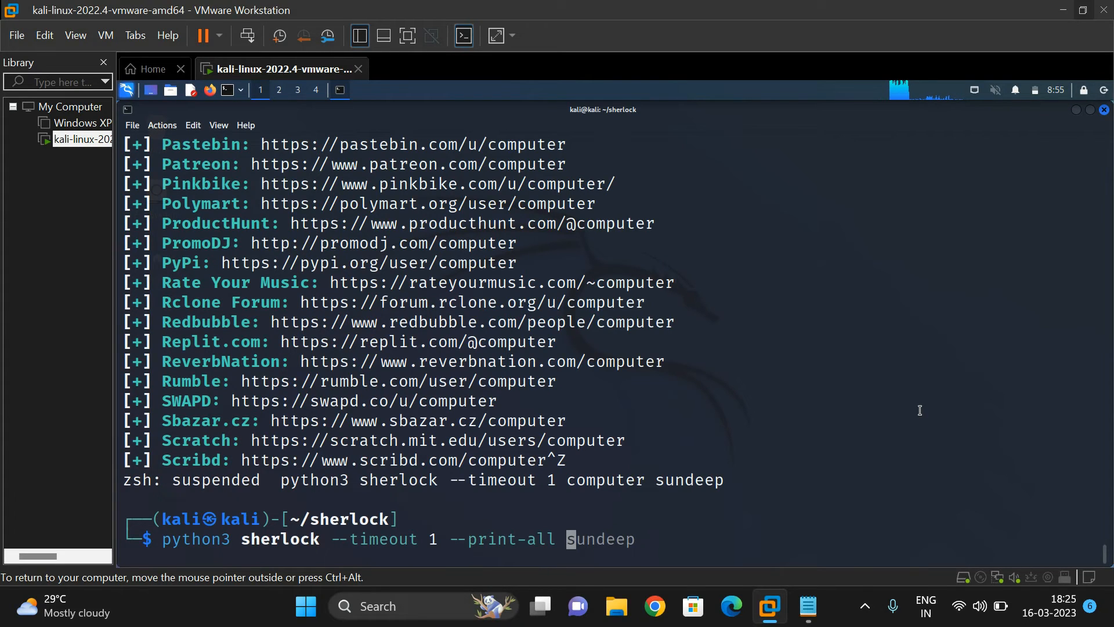
{"action": "type", "text": "saradhi"}
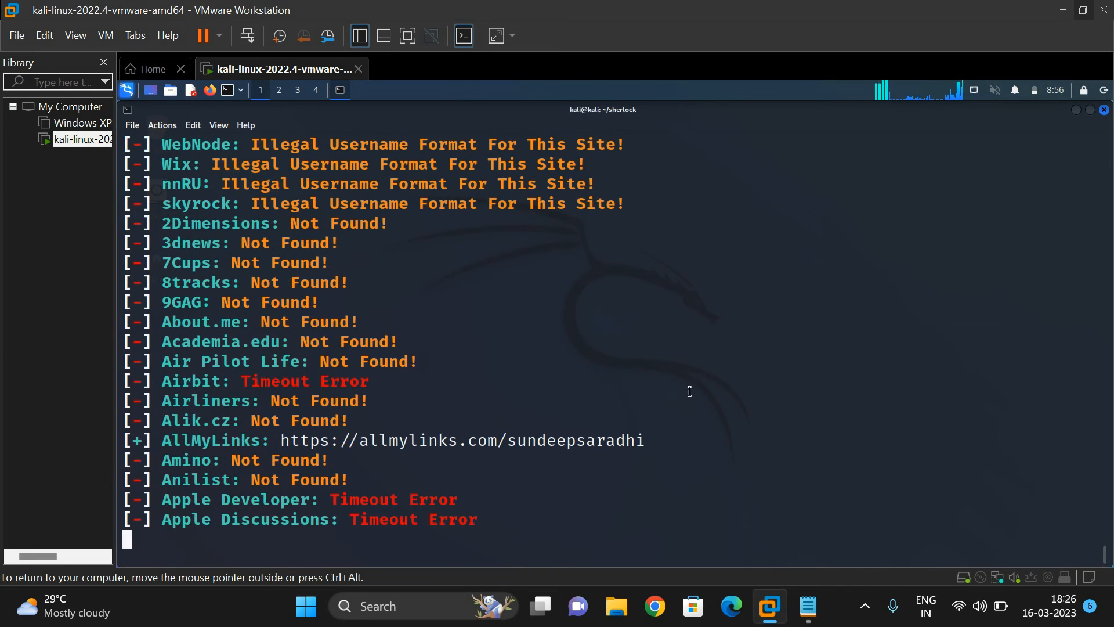
Scroll through the print-all output listing every site, including Not Found and timeout entries.
{"action": "scroll", "scroll_direction": "down", "scroll_amount": 3}
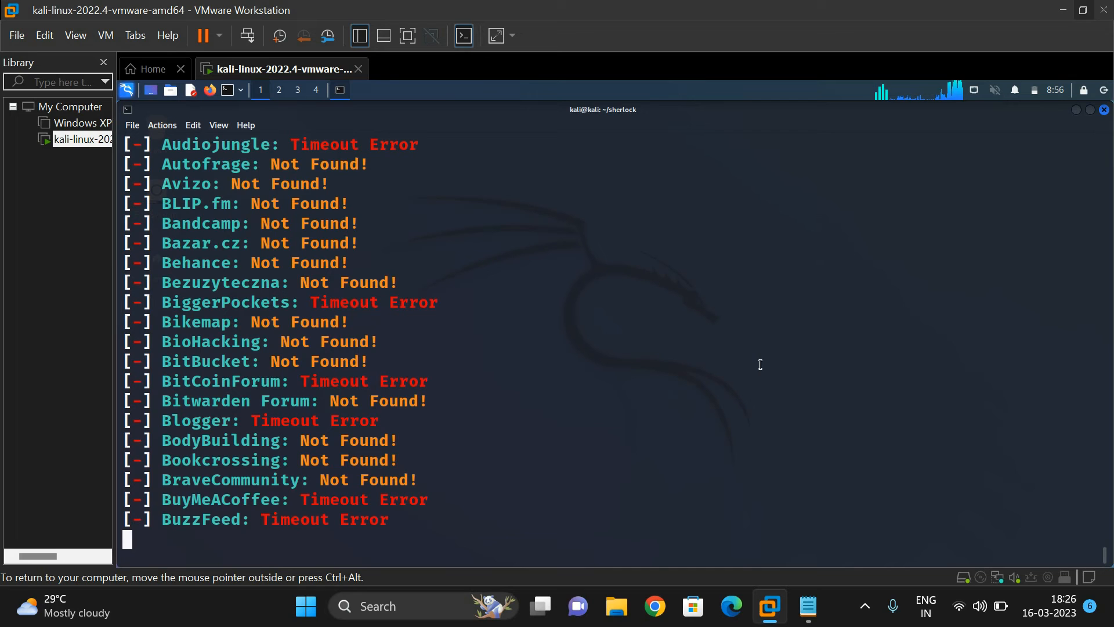
{"action": "scroll", "scroll_direction": "down", "scroll_amount": 3}
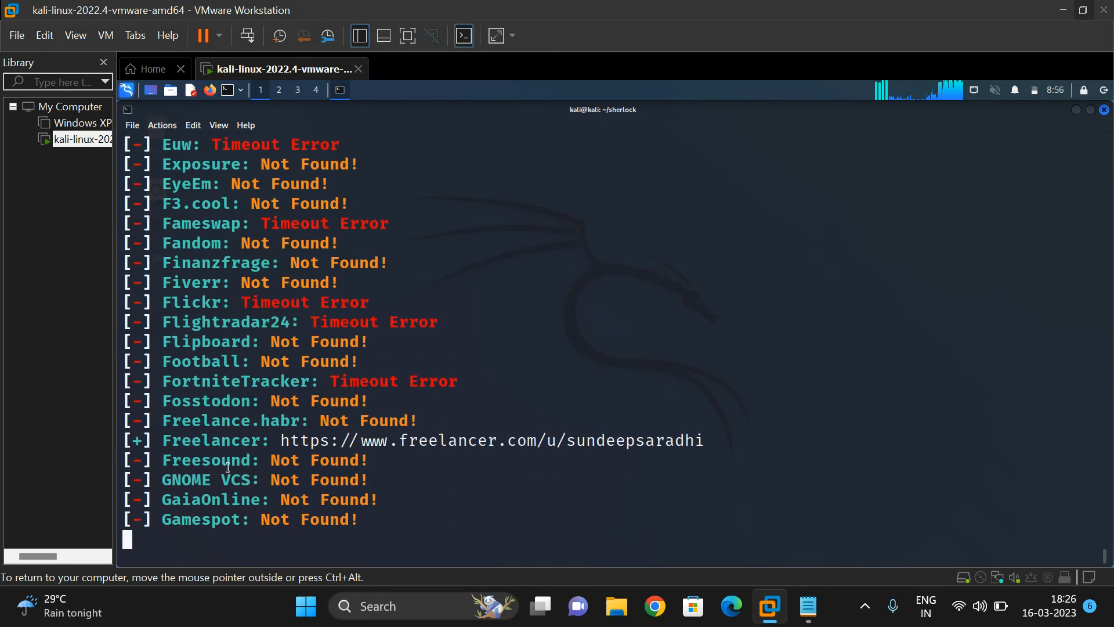
{"action": "scroll", "scroll_direction": "down", "scroll_amount": 3}
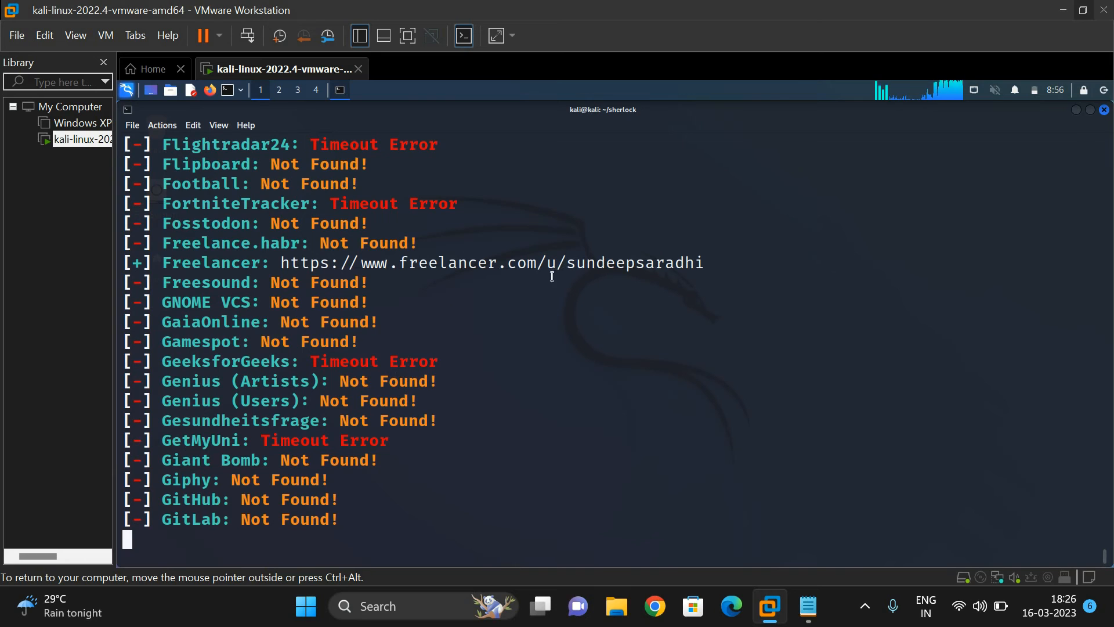
{"action": "scroll", "scroll_direction": "down", "scroll_amount": 3}
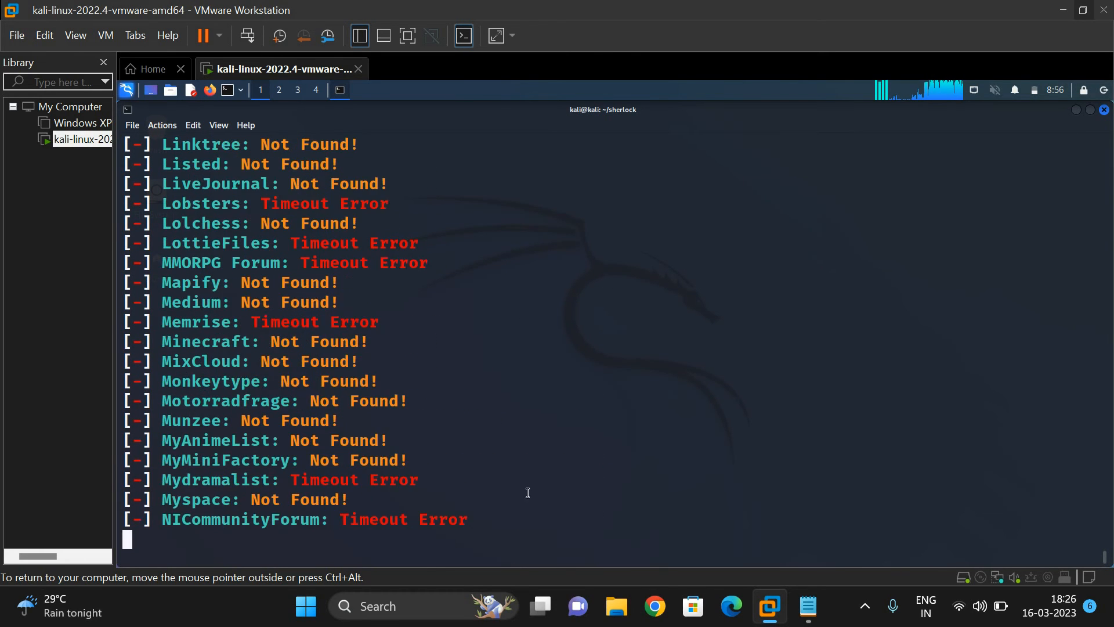
{"action": "scroll", "scroll_direction": "down", "scroll_amount": 3}
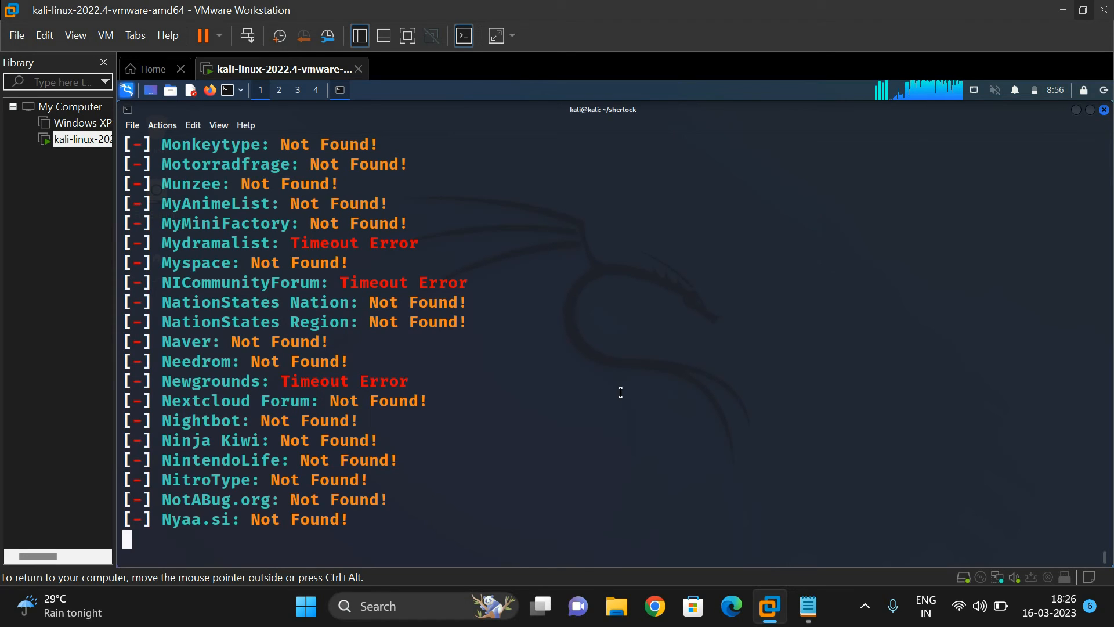
{"action": "mouse_move", "coordinate": [633, 455]}
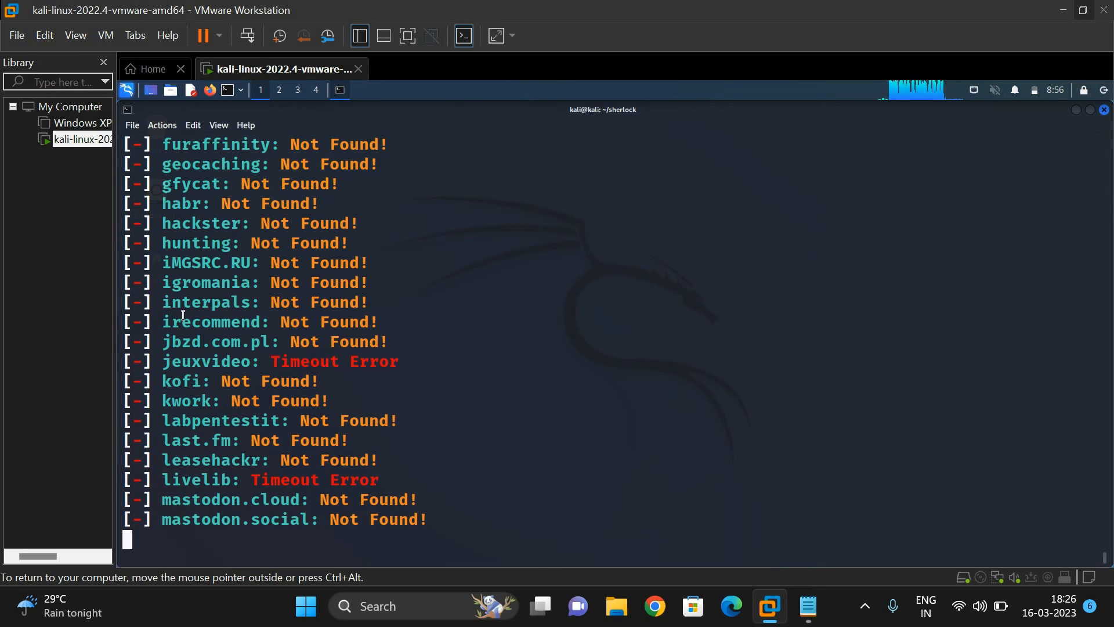
{"action": "mouse_move", "coordinate": [410, 347]}
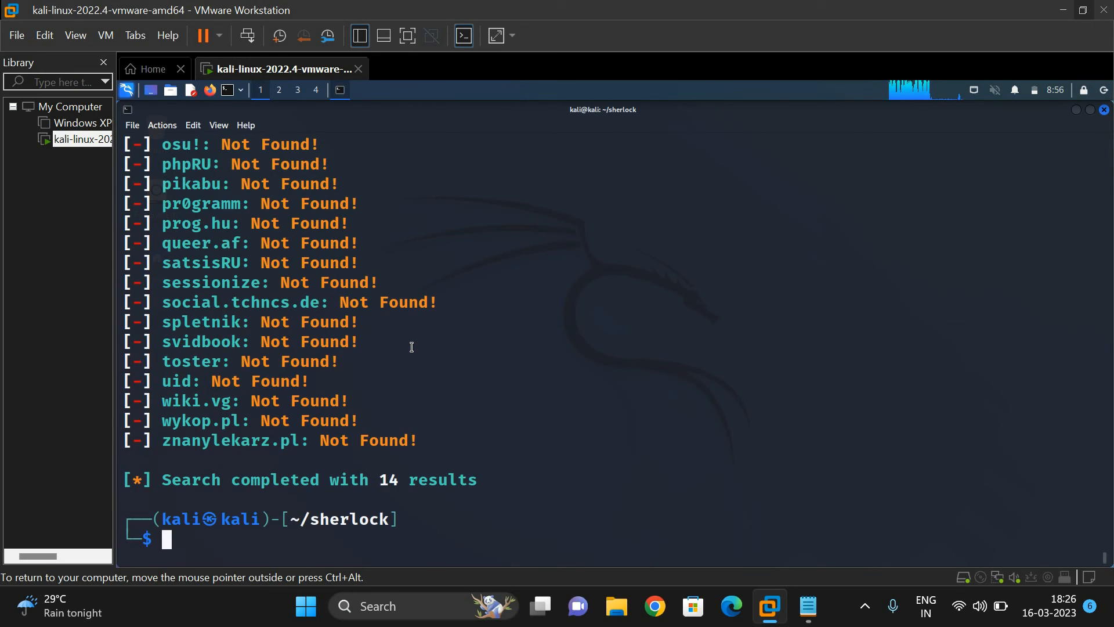
{"action": "mouse_move", "coordinate": [392, 481]}
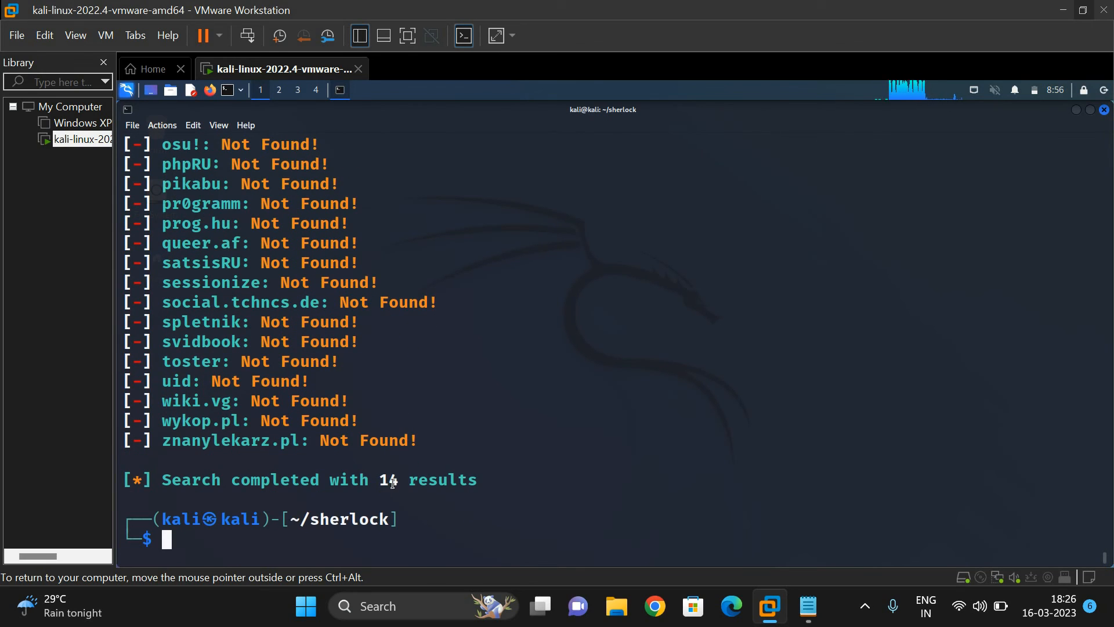
{"action": "mouse_move", "coordinate": [339, 426]}
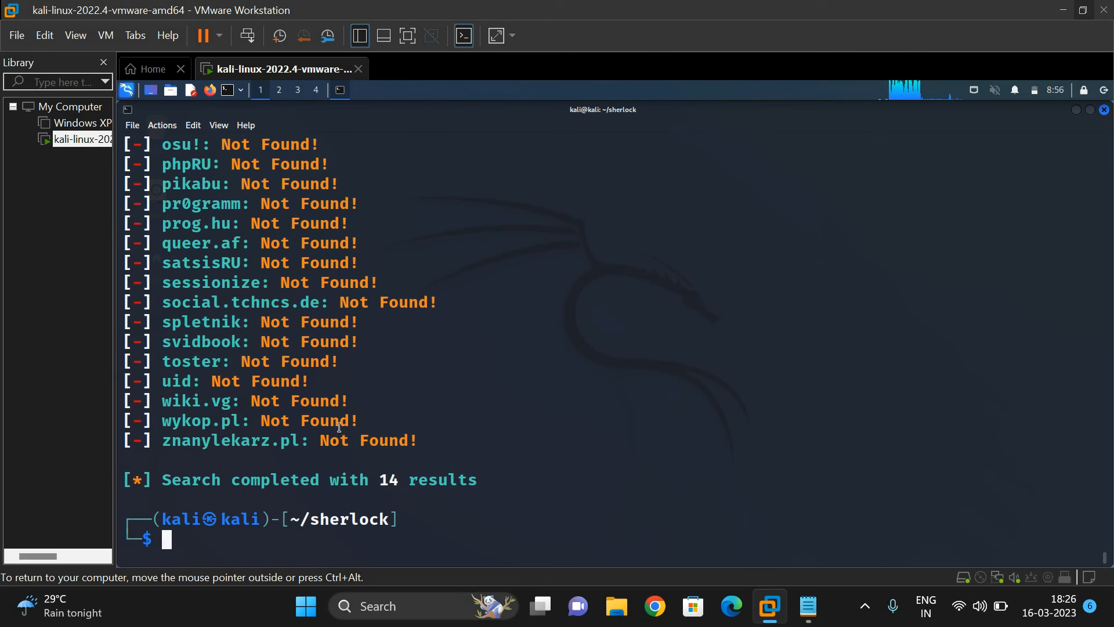
{"action": "mouse_move", "coordinate": [402, 482]}
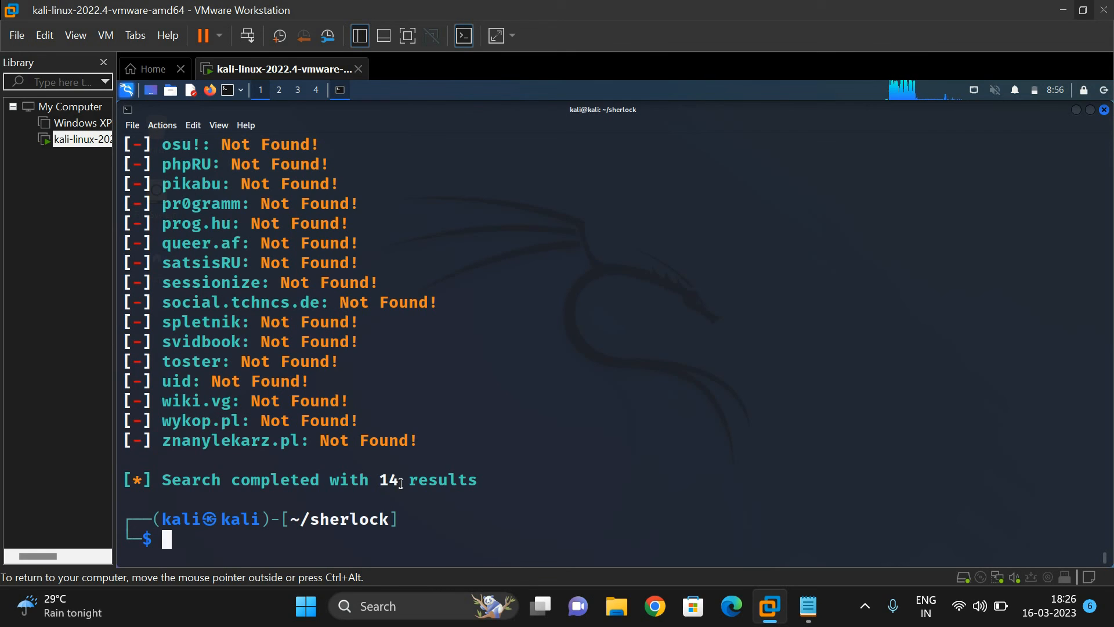
Run python3 sherlock --timeout 1 --print-found sundeepsaradhi, listing matches from AllMyLinks through LeetCode.
{"action": "type", "text": "python3 sherlock --timeout 1 --print-all sundeepsaradhi"}
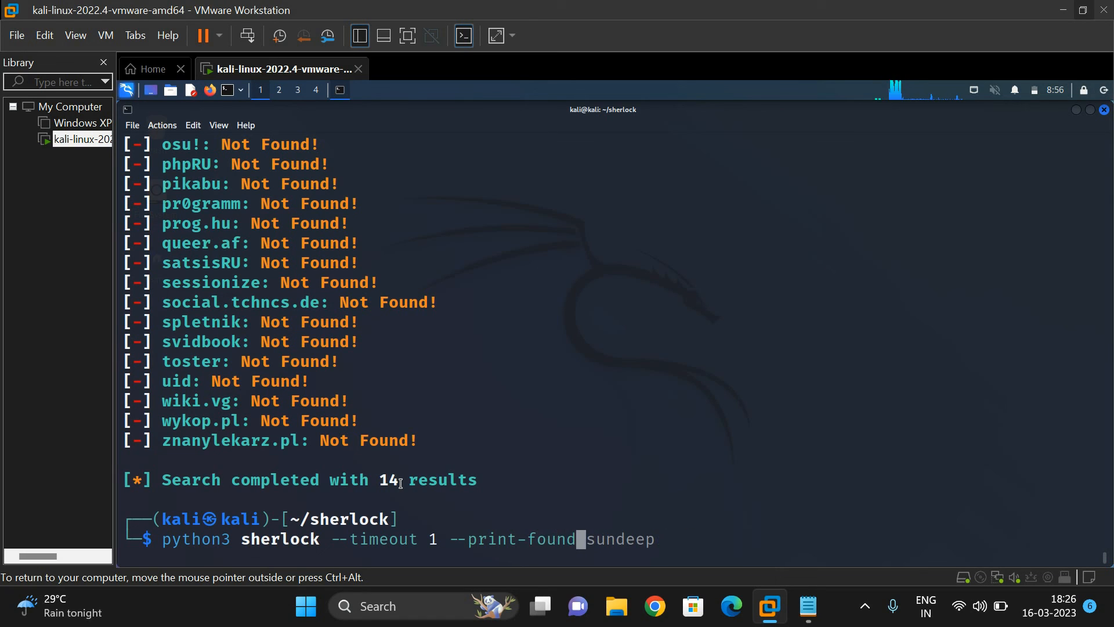
{"action": "type", "text": "sara"}
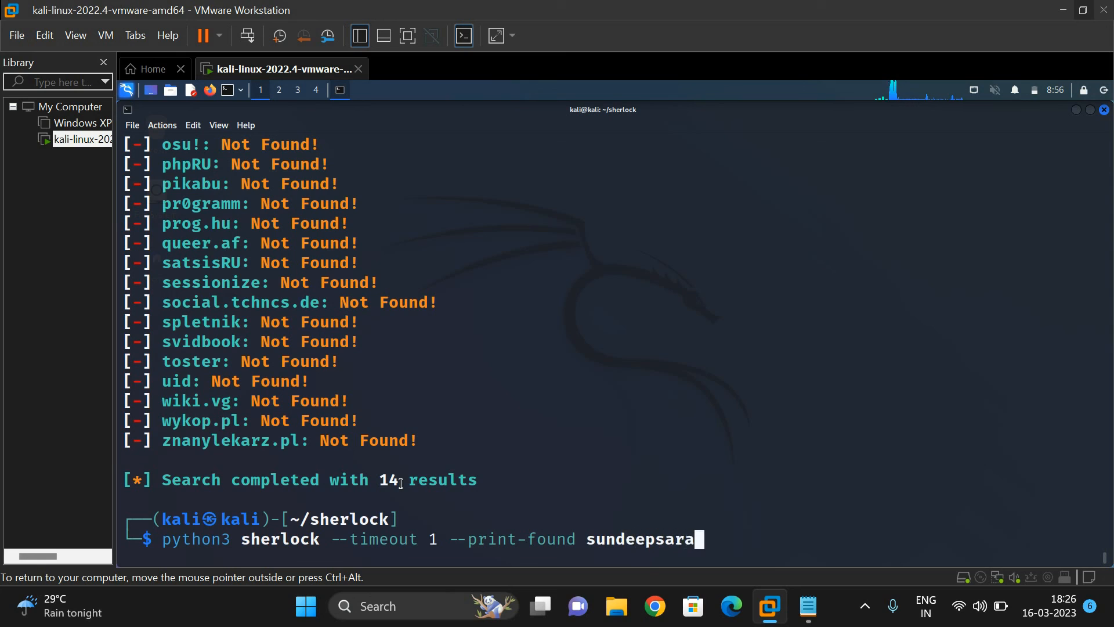
{"action": "type", "text": "dhi"}
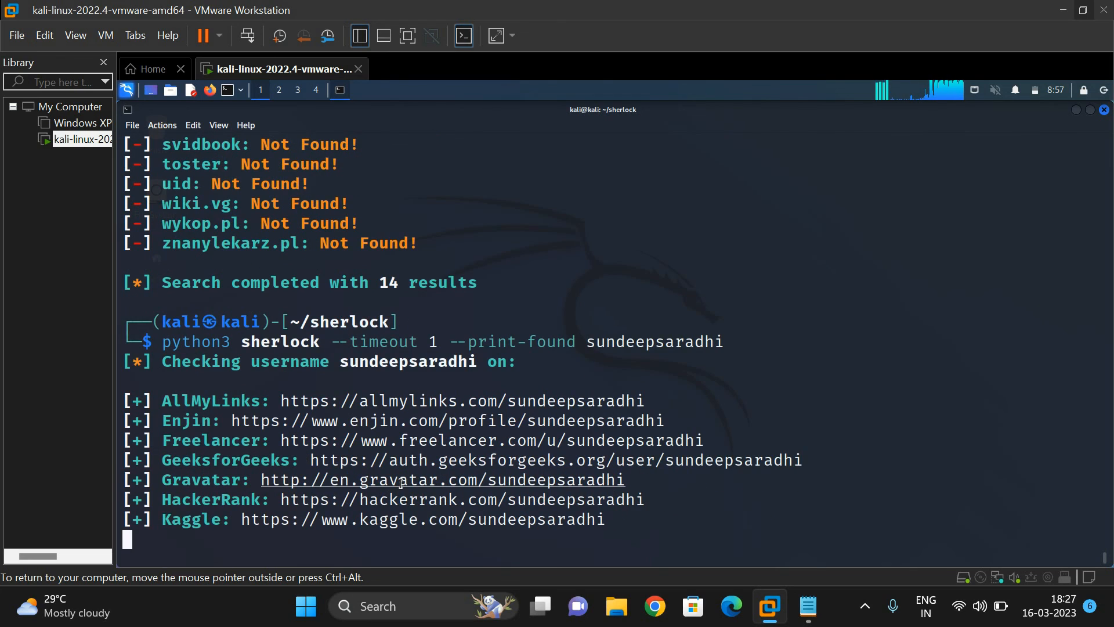
{"action": "scroll", "scroll_direction": "down", "scroll_amount": 3}
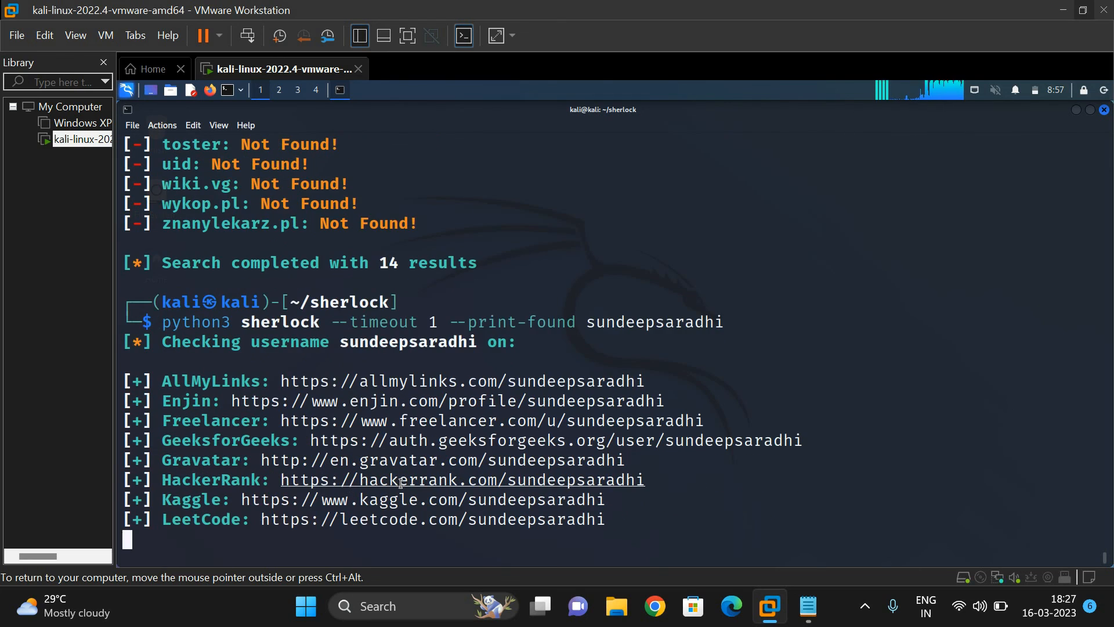
{"action": "mouse_move", "coordinate": [320, 529]}
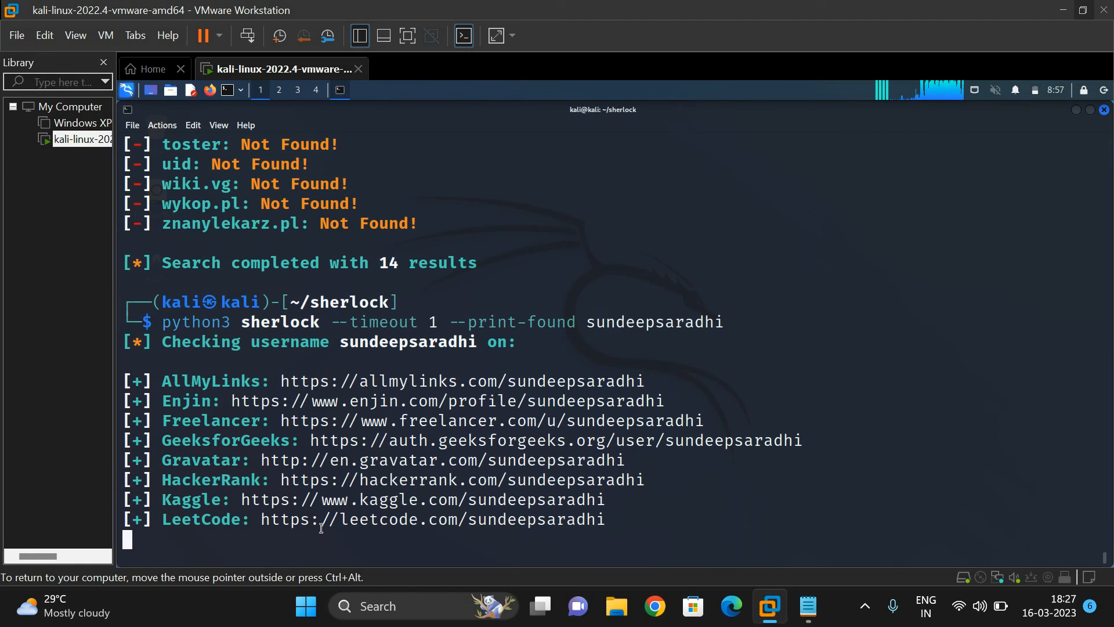